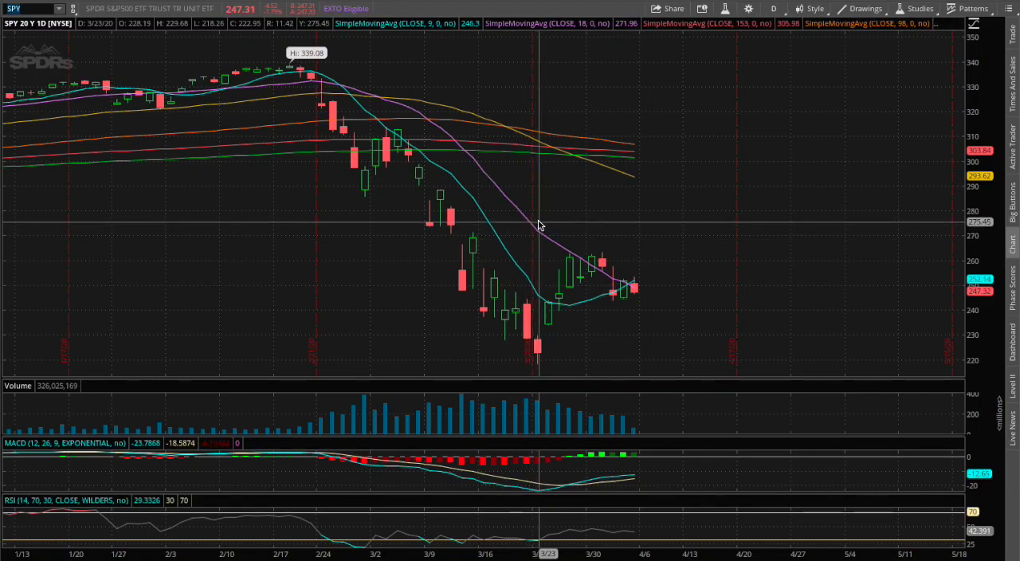
pyautogui.moveTo(110, 53)
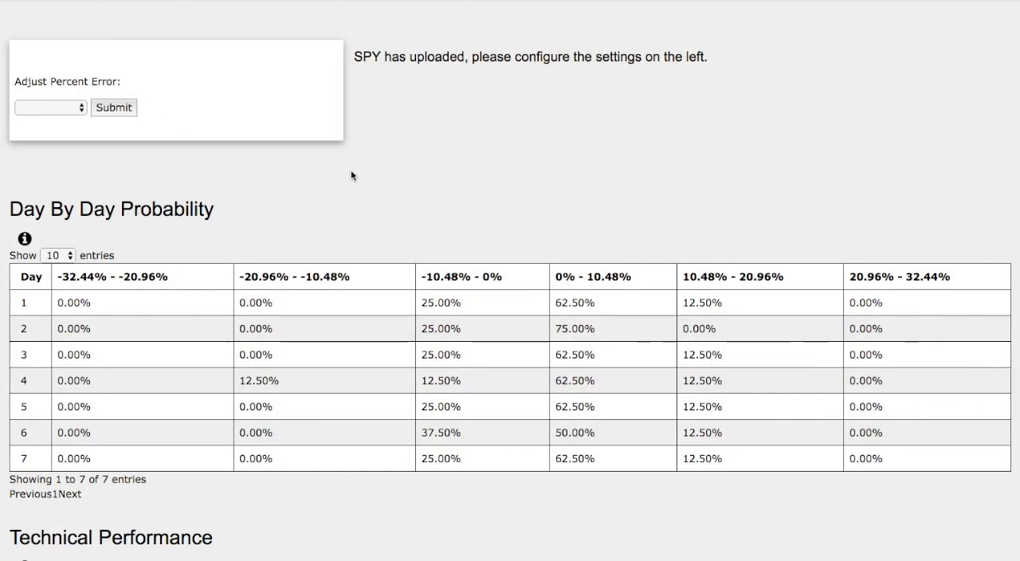
# Scroll the SPY forecast page past the probability and technical tables to the comparison chart.
pyautogui.click(84, 355)
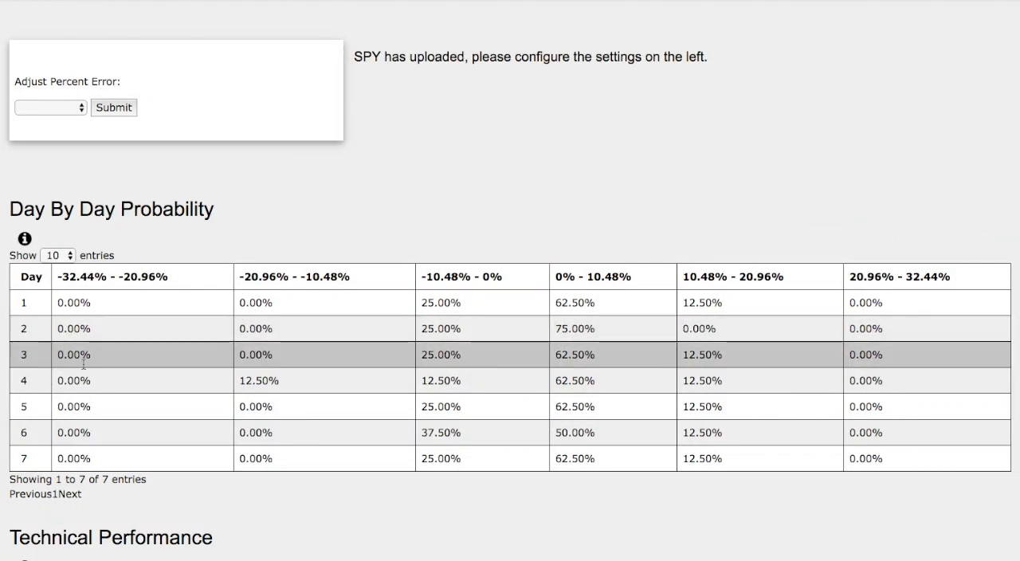
pyautogui.scroll(-3)
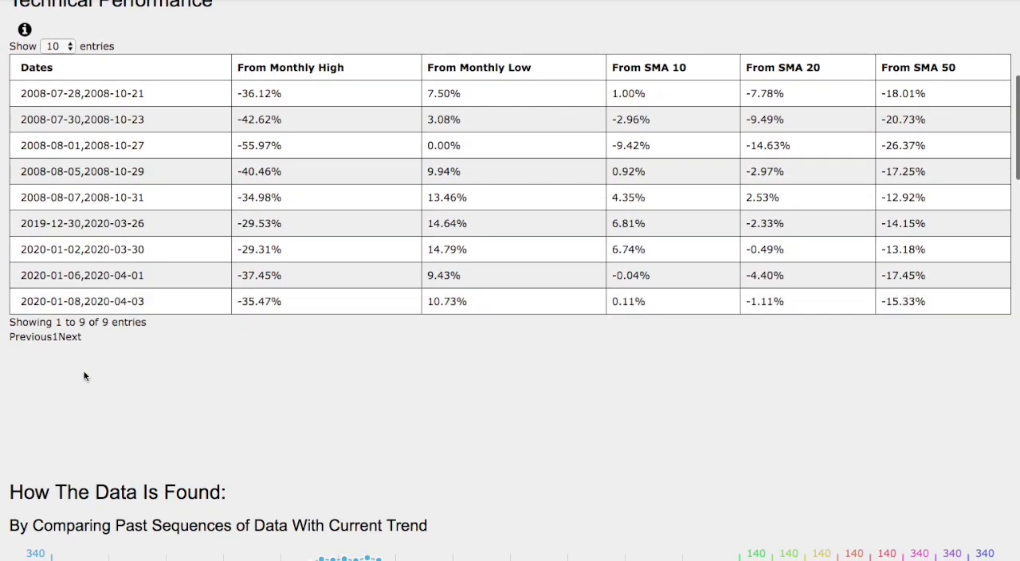
pyautogui.scroll(-3)
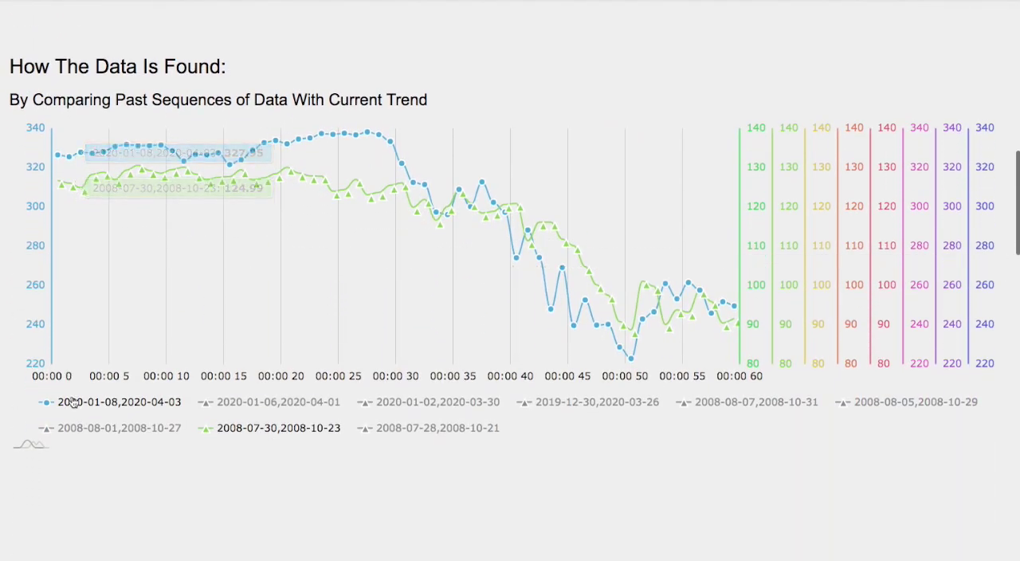
pyautogui.scroll(-3)
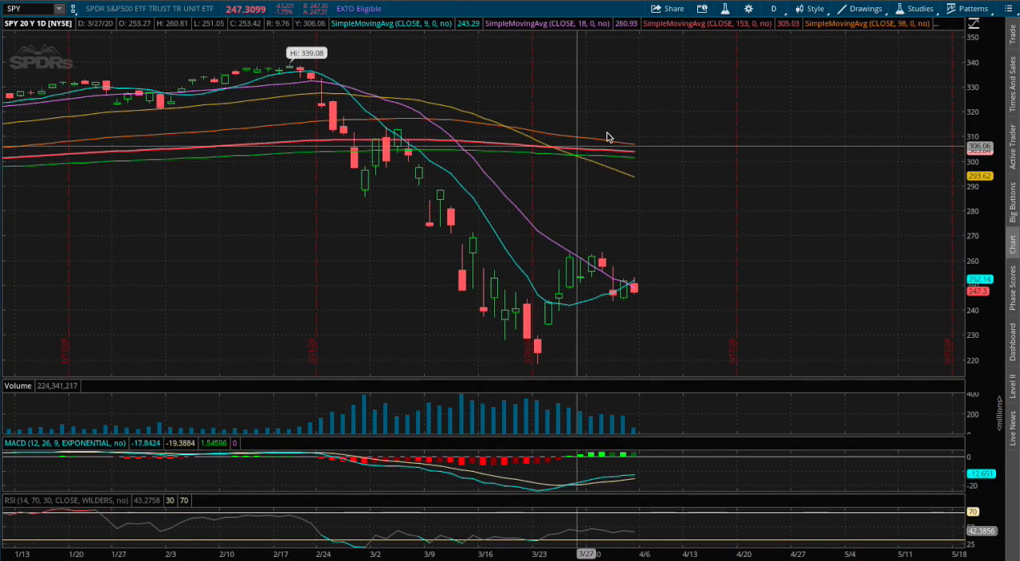
# Switch the SPY chart to 180 D : 1h candles, then to 180 D : 4h.
pyautogui.click(772, 9)
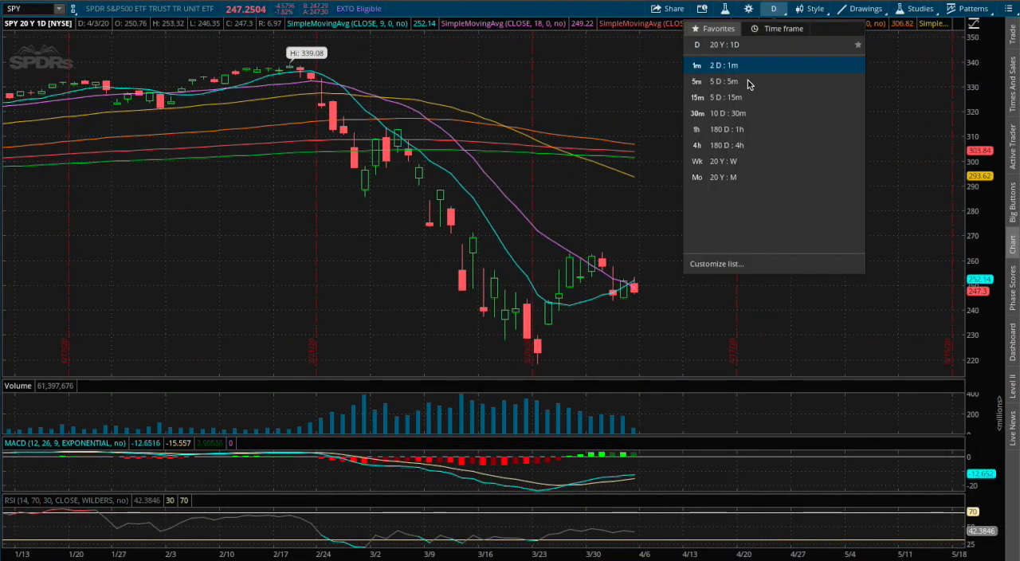
pyautogui.click(725, 129)
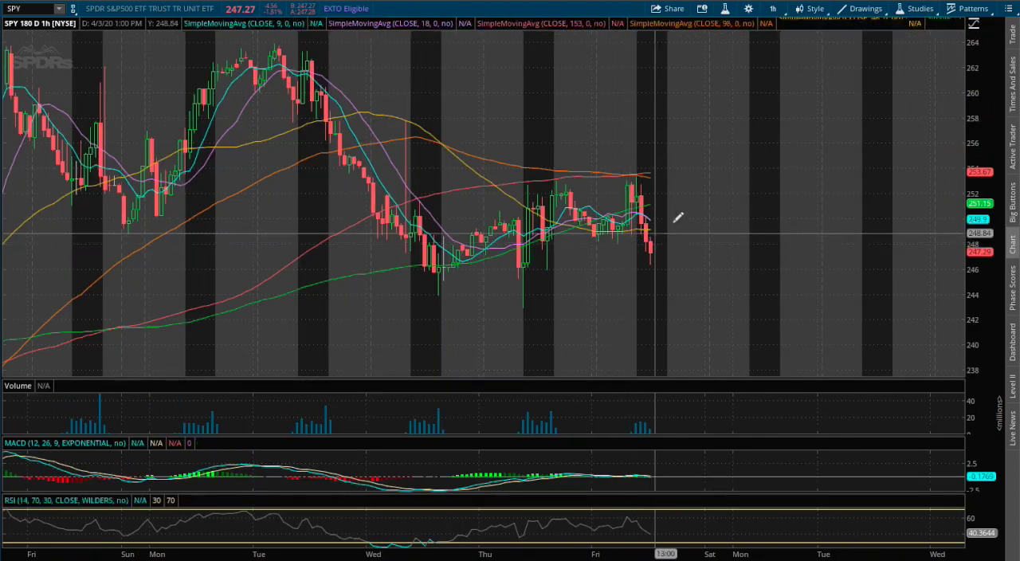
pyautogui.click(771, 9)
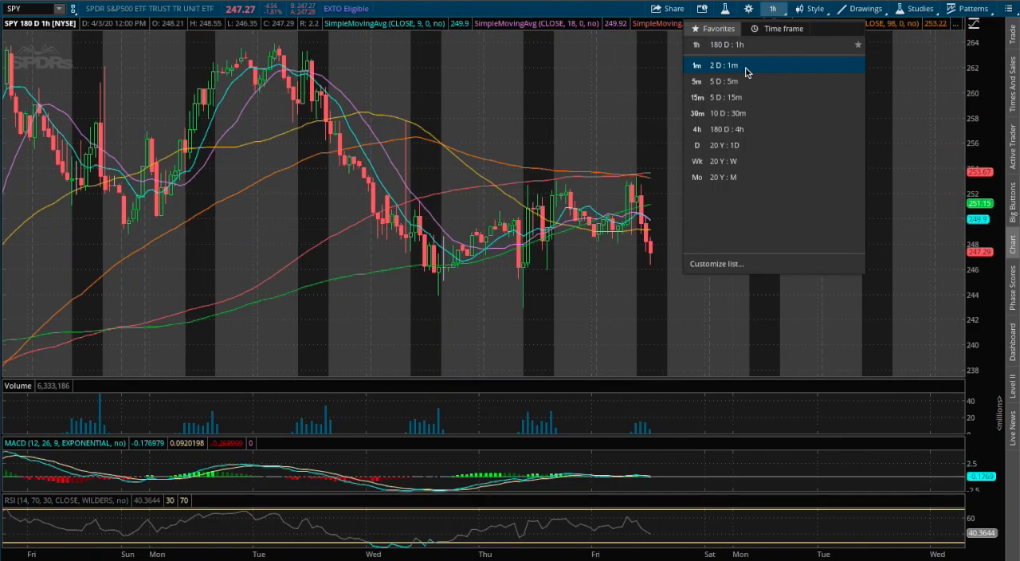
pyautogui.click(696, 129)
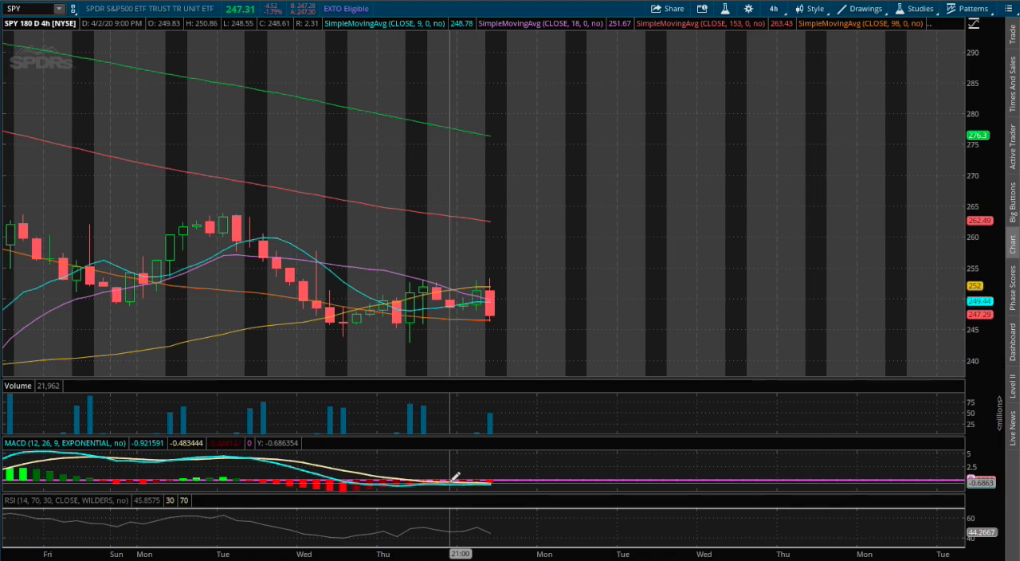
pyautogui.moveTo(629, 319)
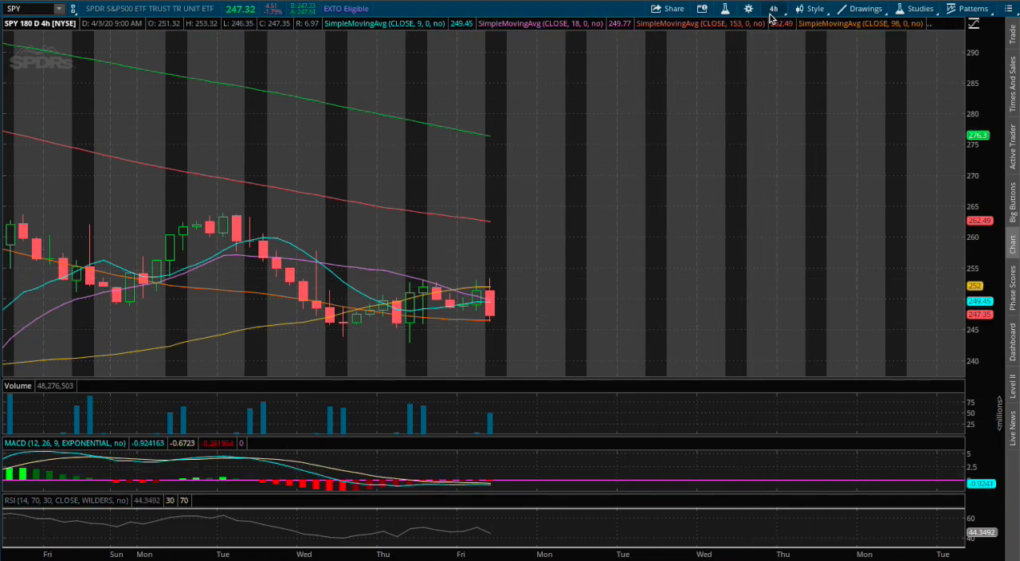
pyautogui.click(772, 9)
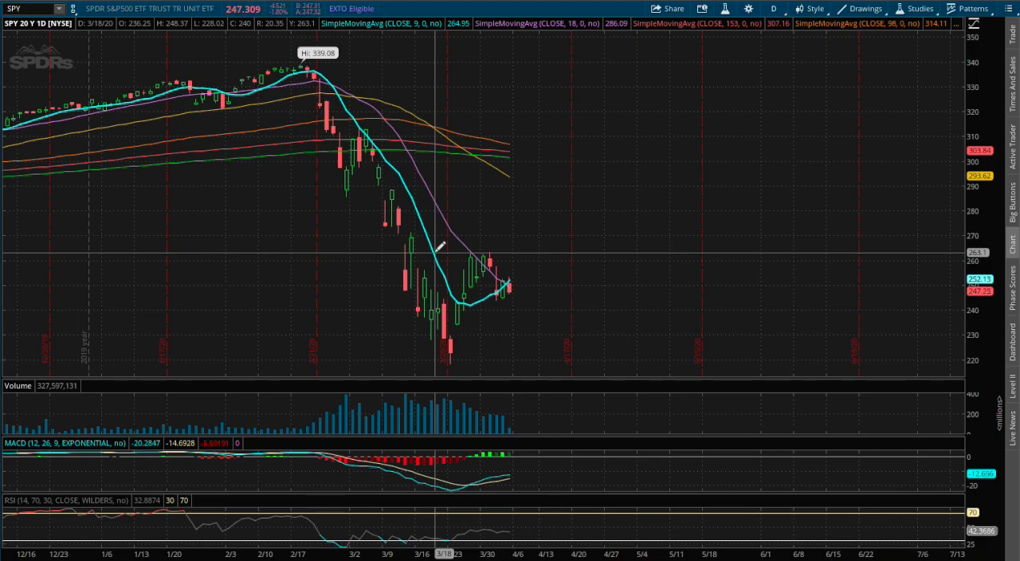
pyautogui.moveTo(479, 255)
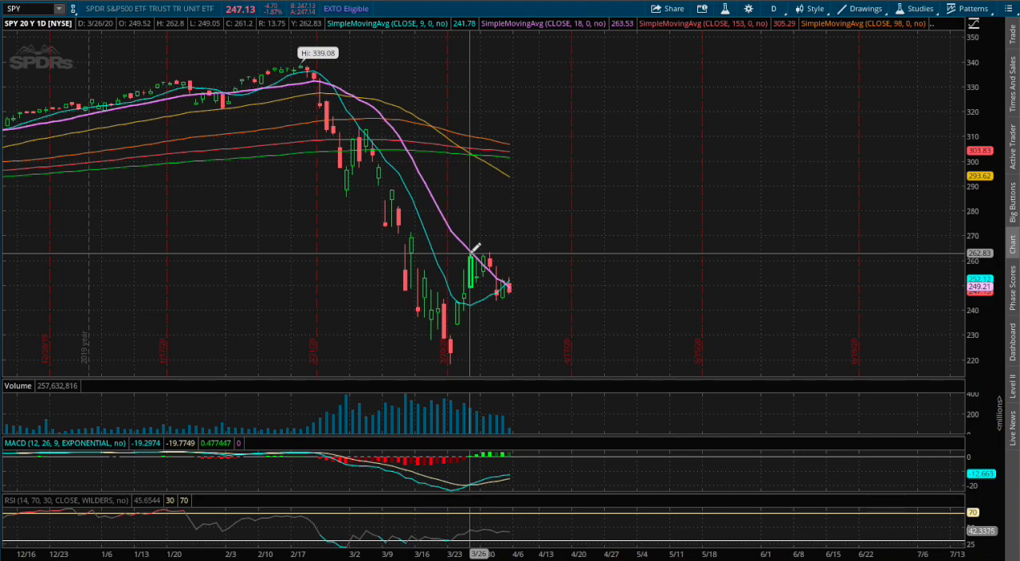
pyautogui.moveTo(469, 247)
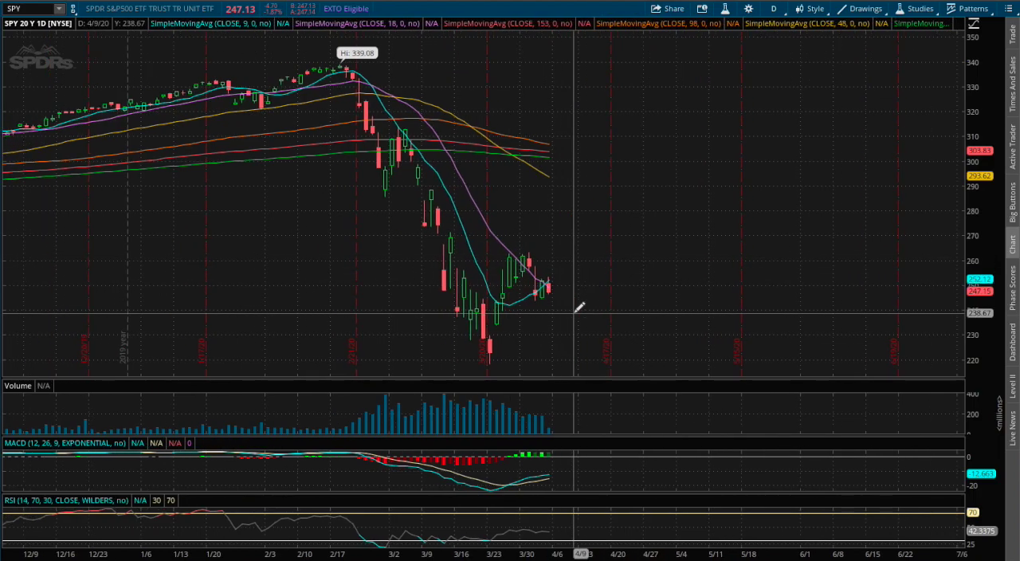
pyautogui.moveTo(605, 318)
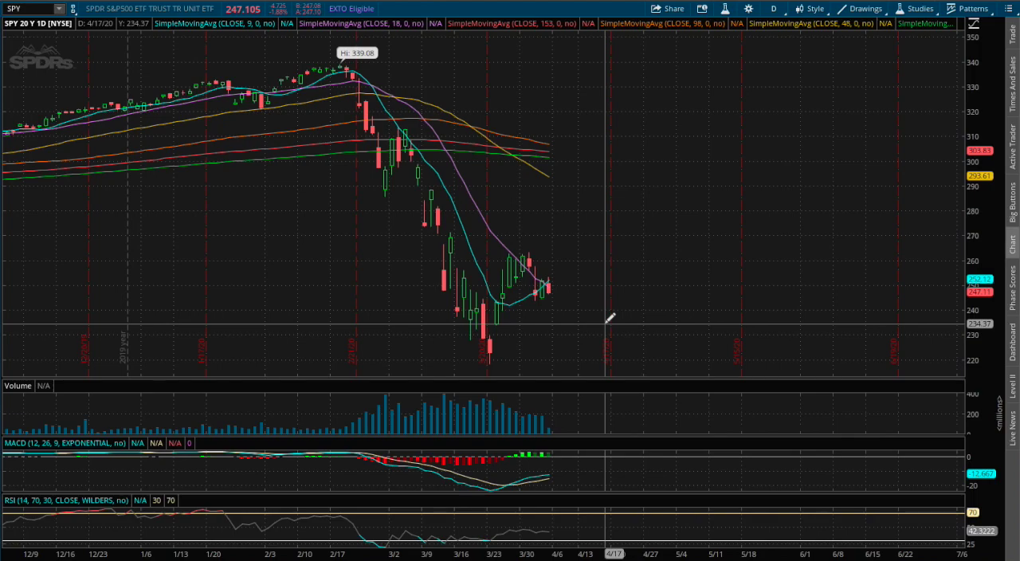
pyautogui.moveTo(489, 363)
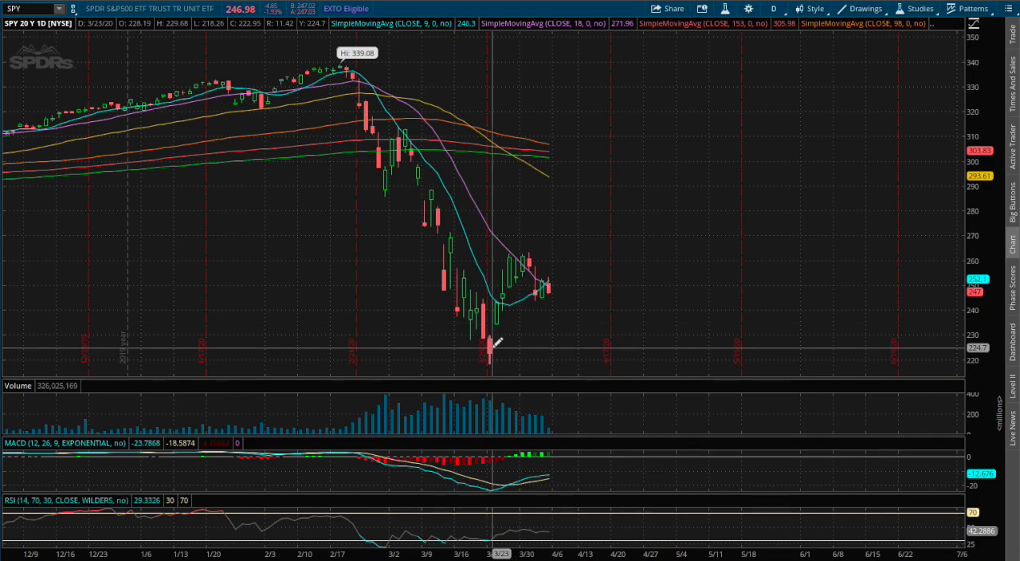
pyautogui.moveTo(497, 327)
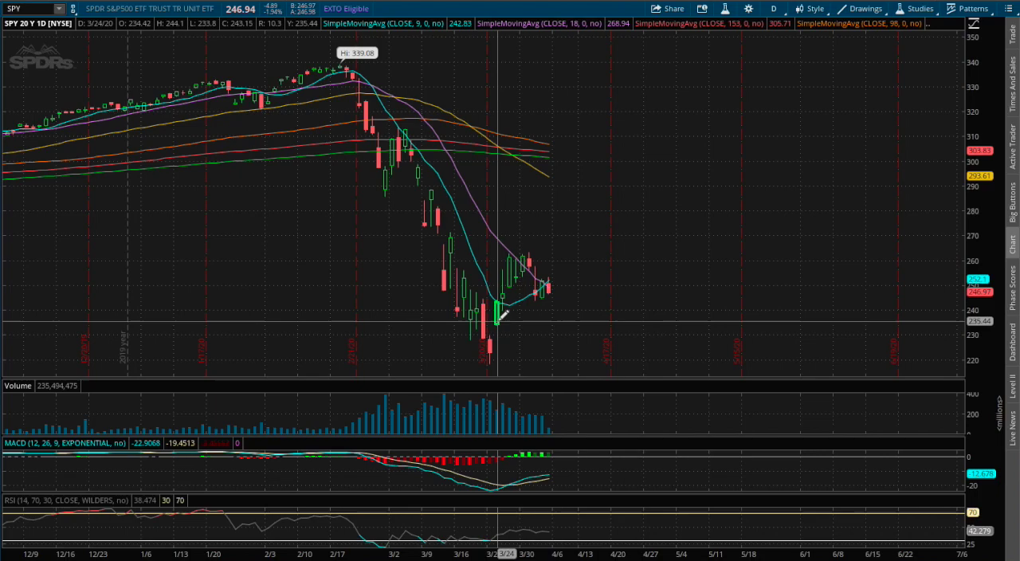
pyautogui.moveTo(527, 336)
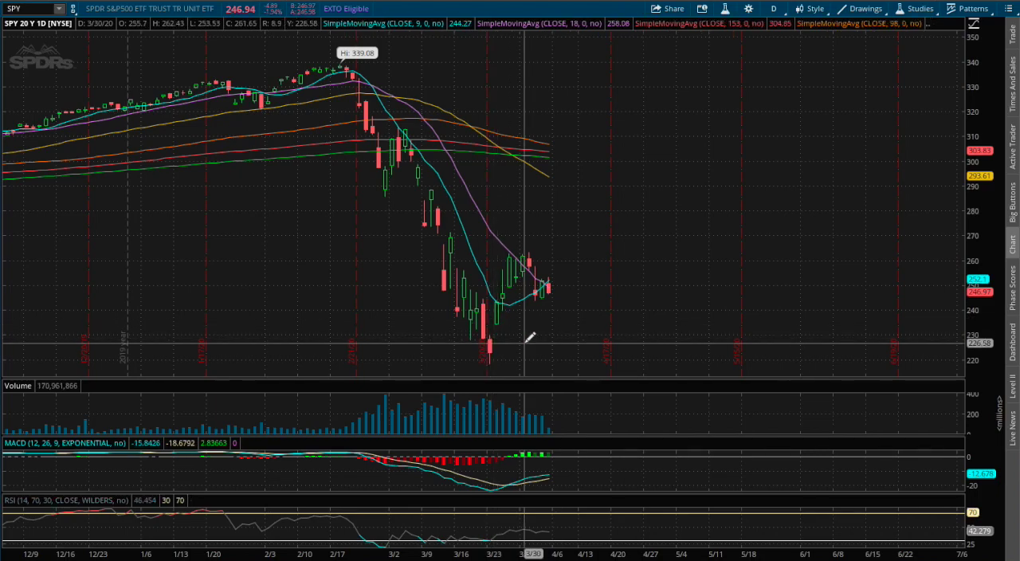
pyautogui.moveTo(707, 308)
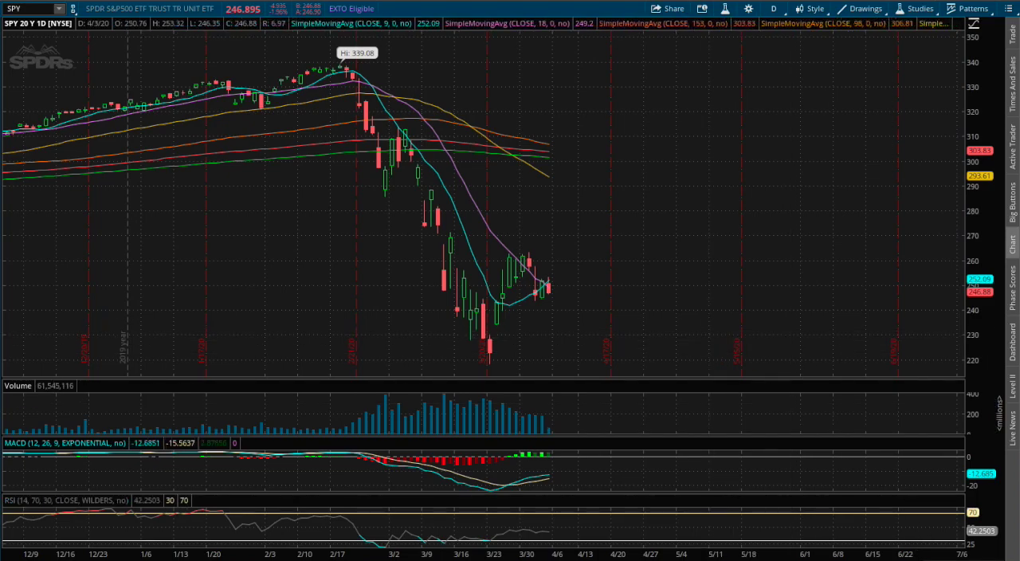
pyautogui.moveTo(616, 333)
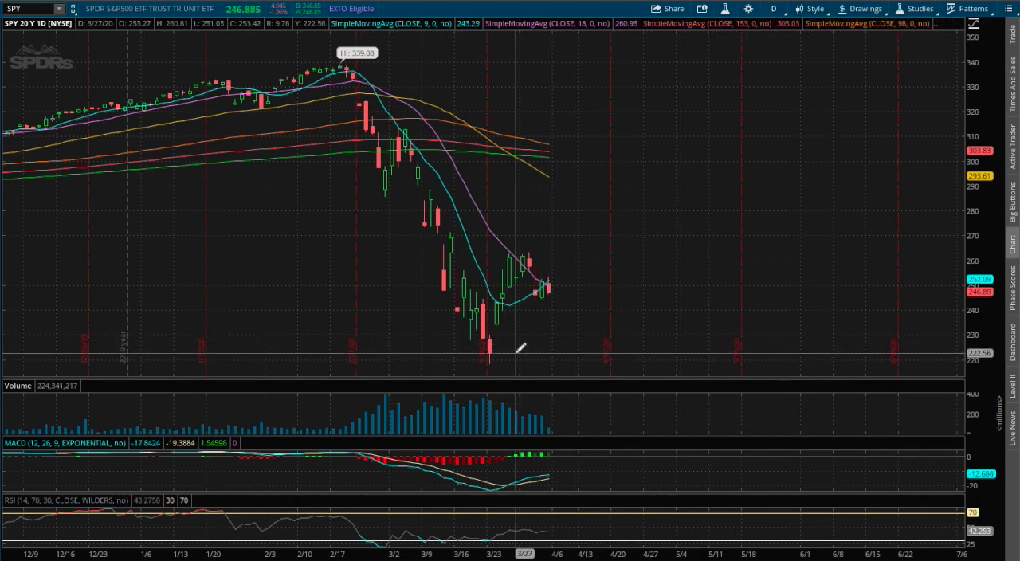
pyautogui.moveTo(487, 356)
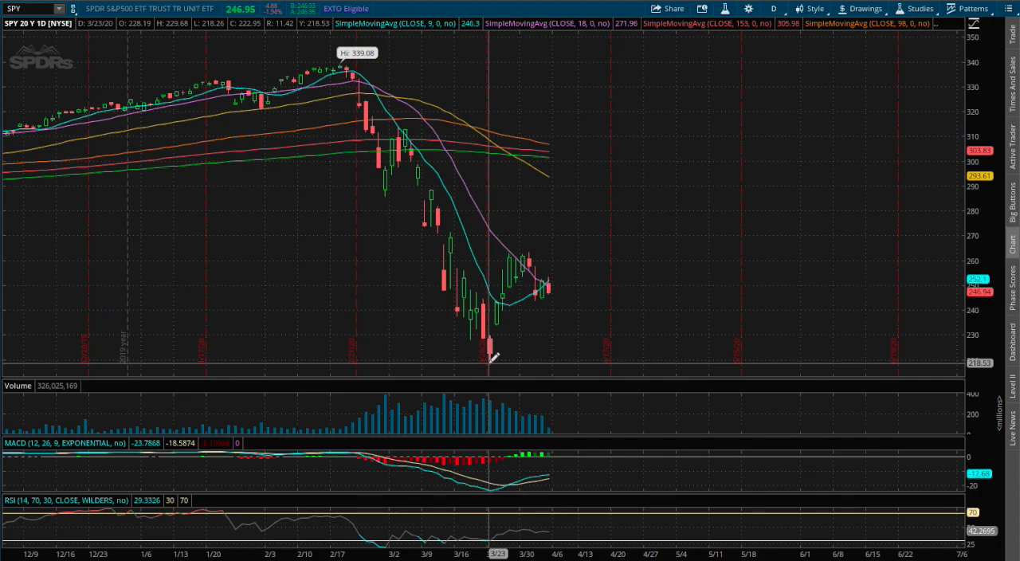
pyautogui.moveTo(627, 343)
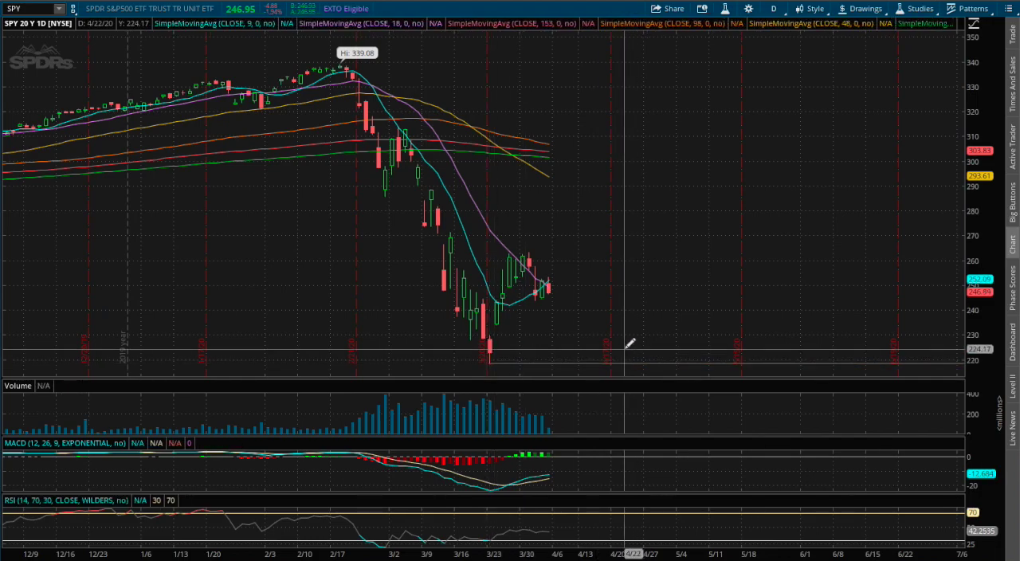
pyautogui.moveTo(532, 258)
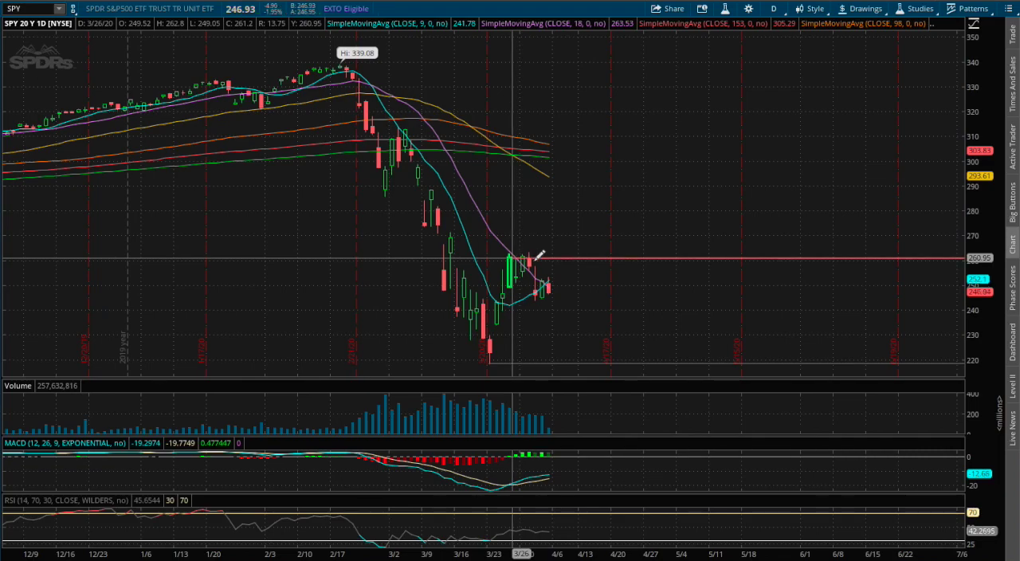
pyautogui.moveTo(534, 259)
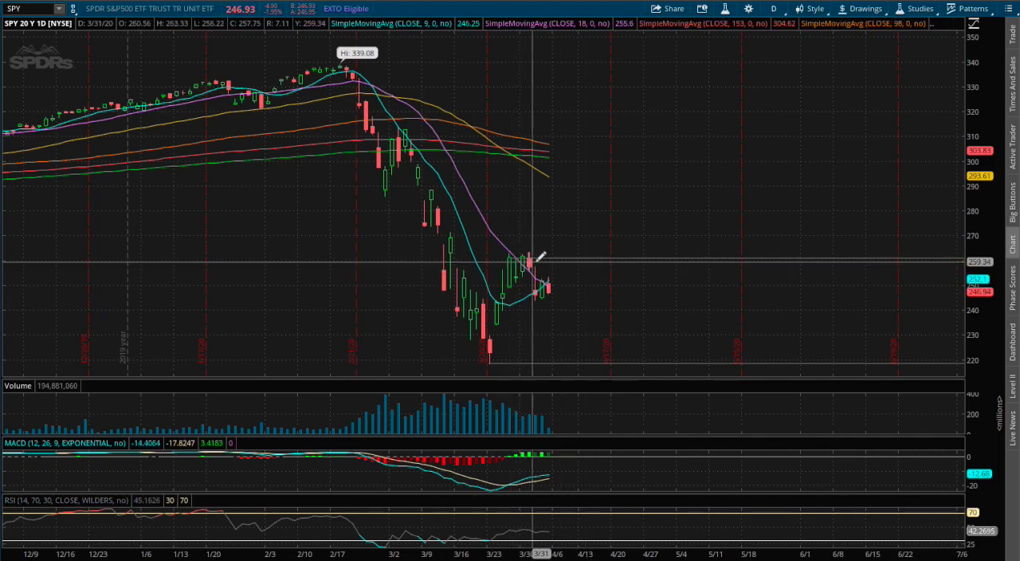
pyautogui.moveTo(501, 261)
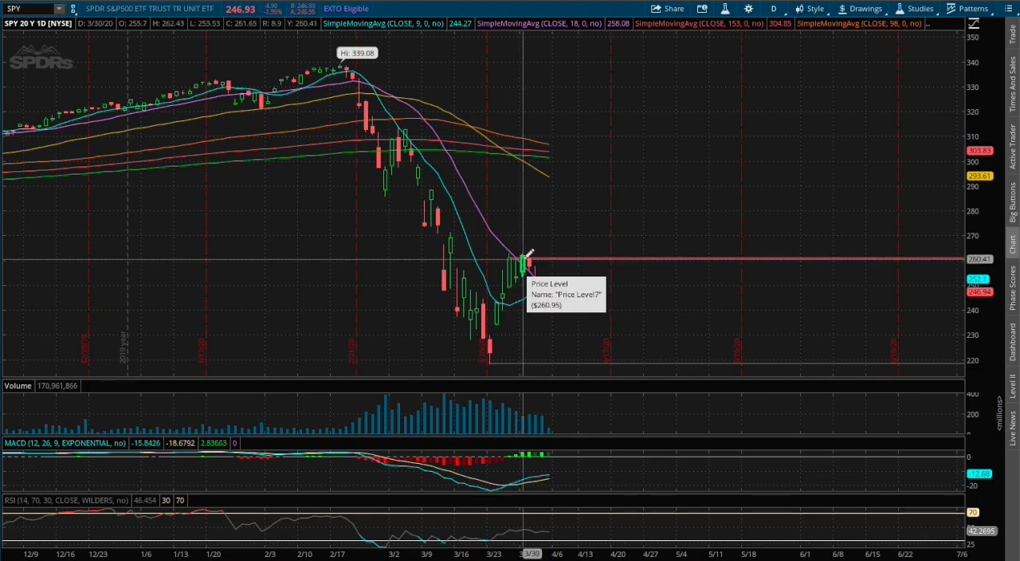
pyautogui.moveTo(525, 239)
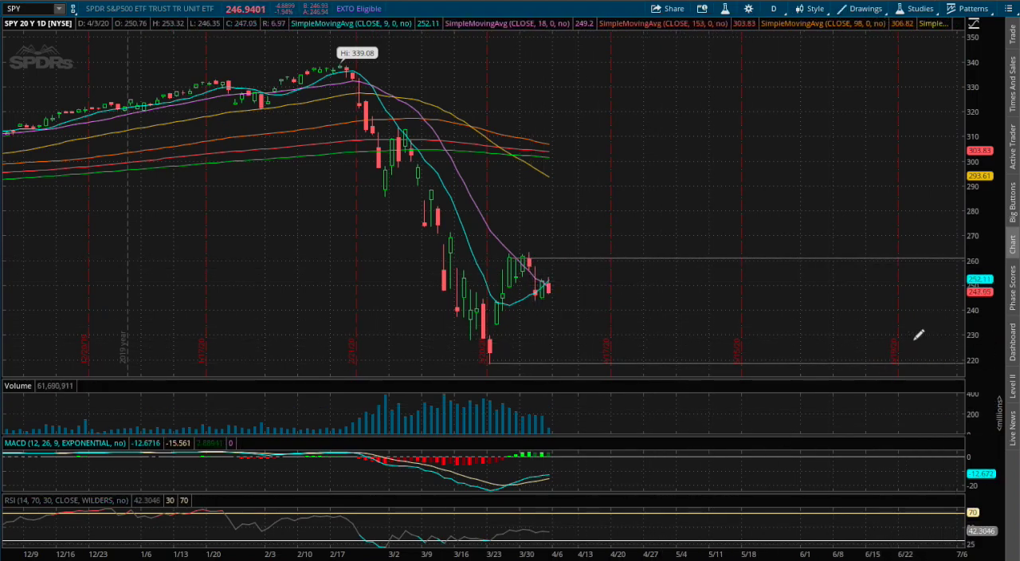
# Drag on the SPY daily chart to place the 260.95 price level near the late-March high.
pyautogui.moveTo(522, 294); pyautogui.dragTo(598, 250)
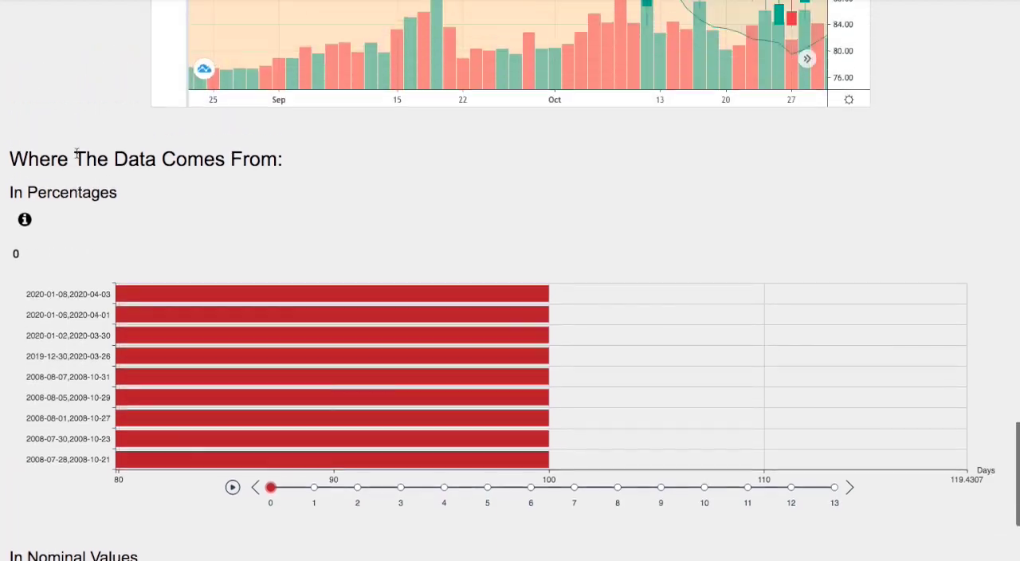
pyautogui.scroll(-3)
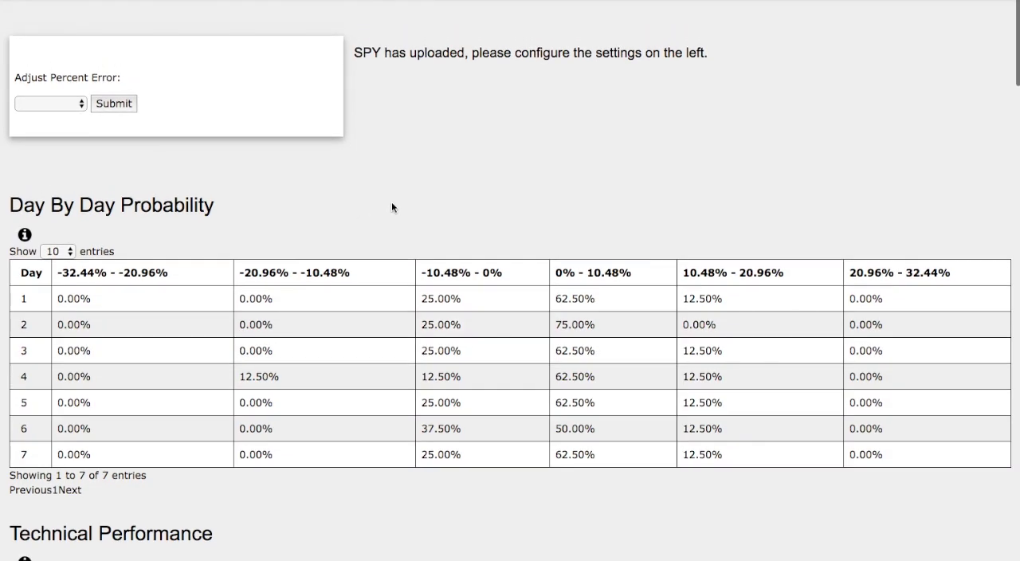
pyautogui.moveTo(538, 442)
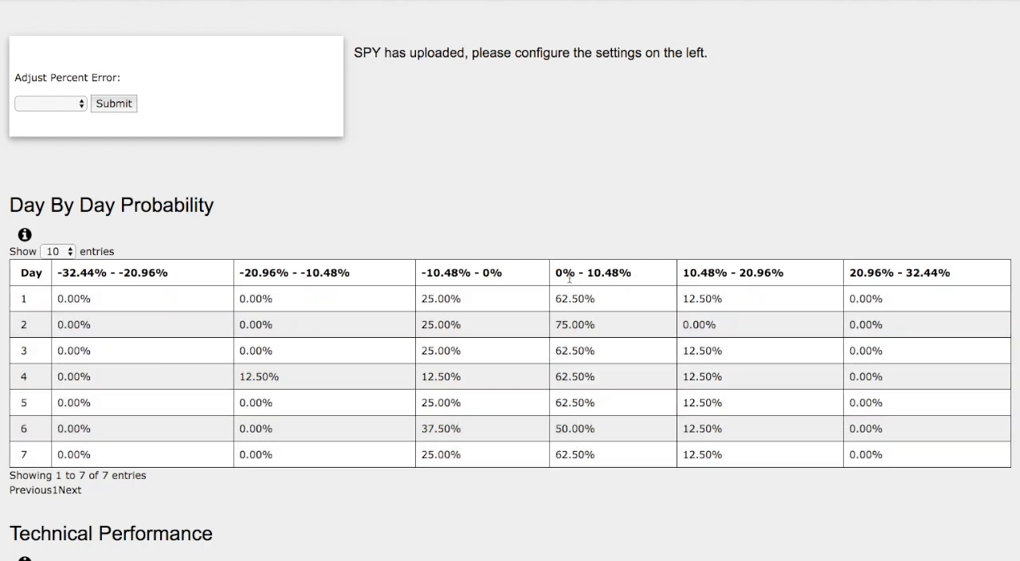
pyautogui.moveTo(673, 428)
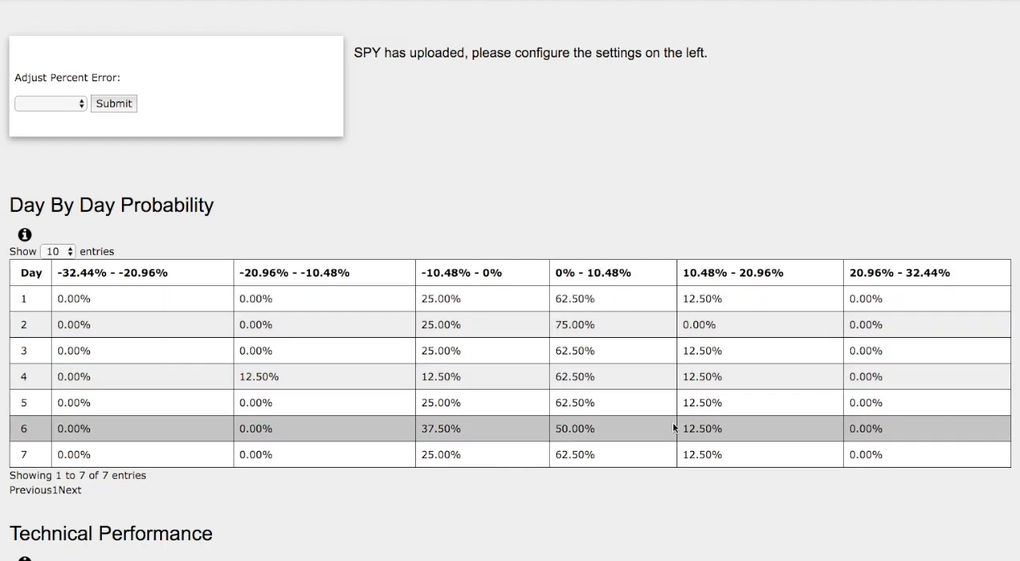
pyautogui.moveTo(700, 454)
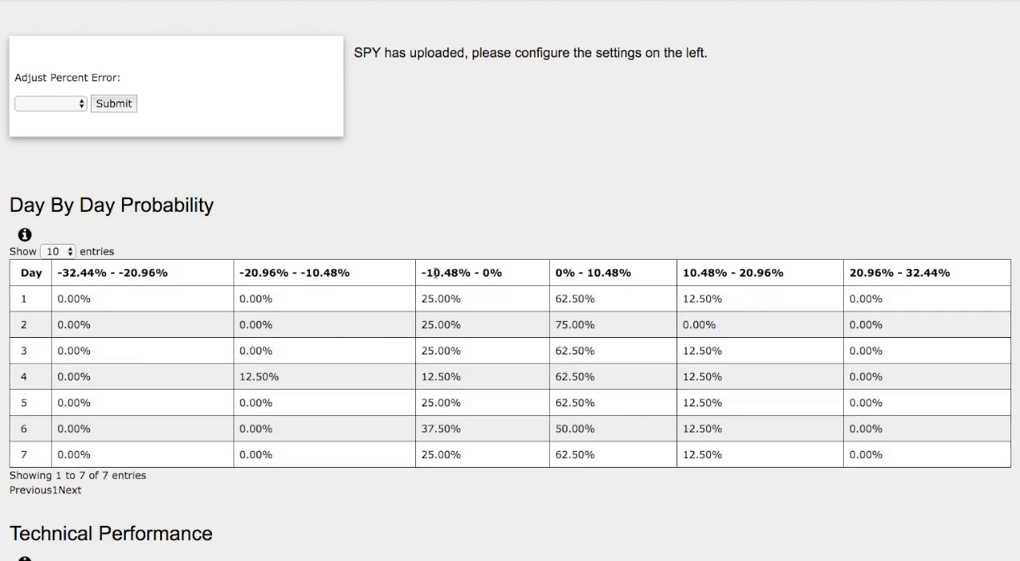
pyautogui.scroll(-3)
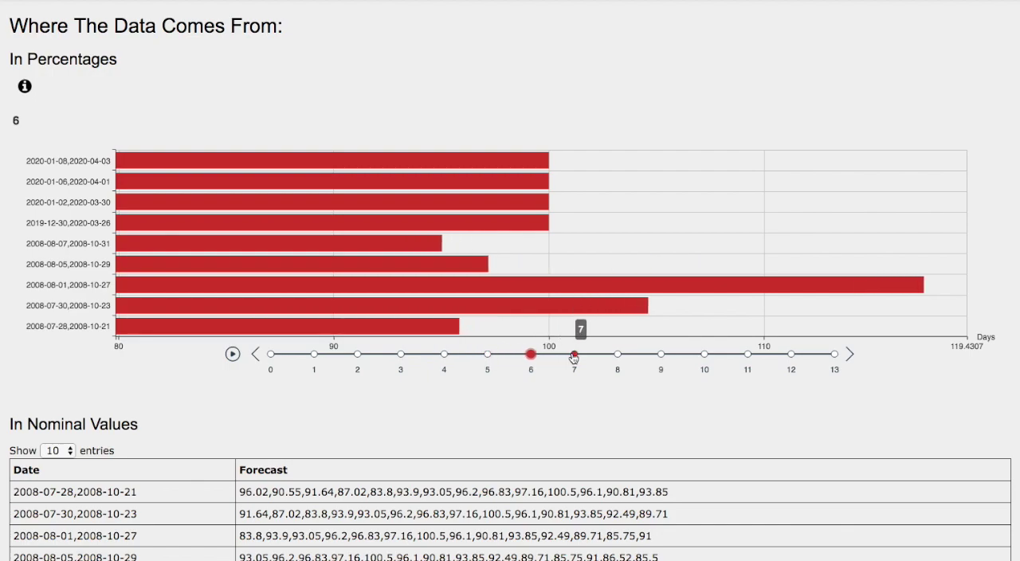
# Set the In Percentages bar chart to day 7 and scroll further down.
pyautogui.click(574, 354)
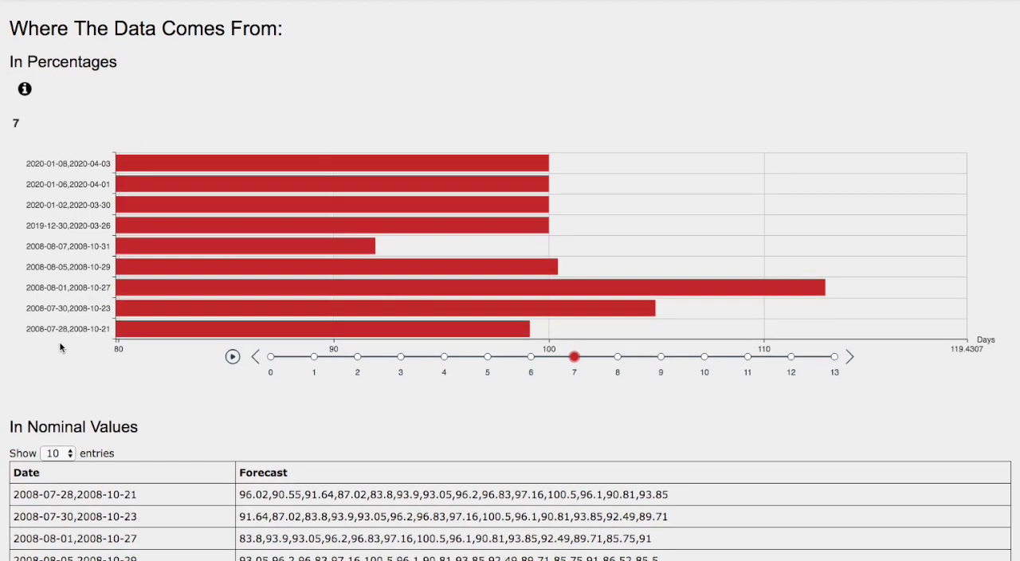
pyautogui.scroll(-3)
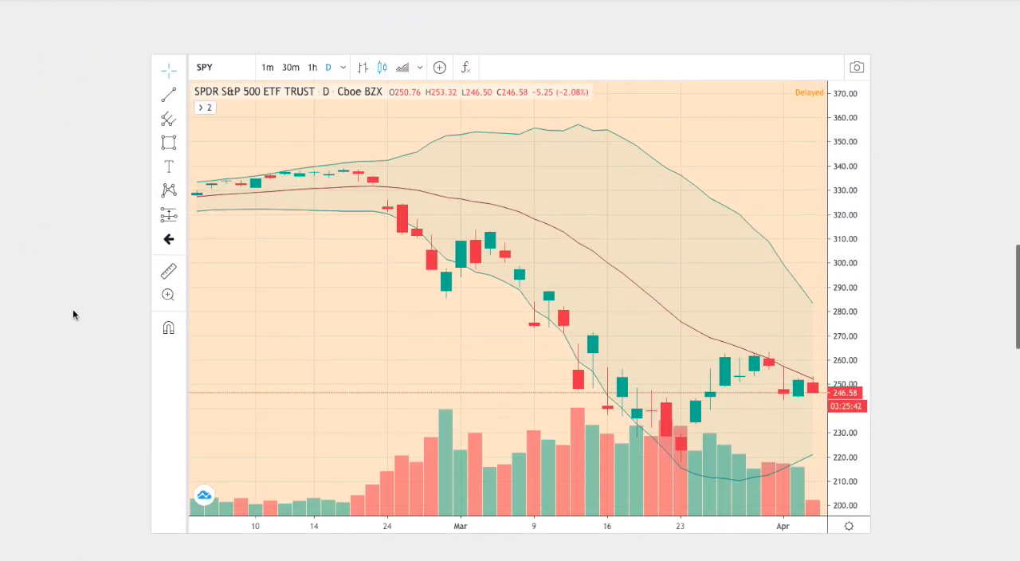
# Scroll to the current SPY TradingView chart and select the Ellipse tool.
pyautogui.scroll(-3)
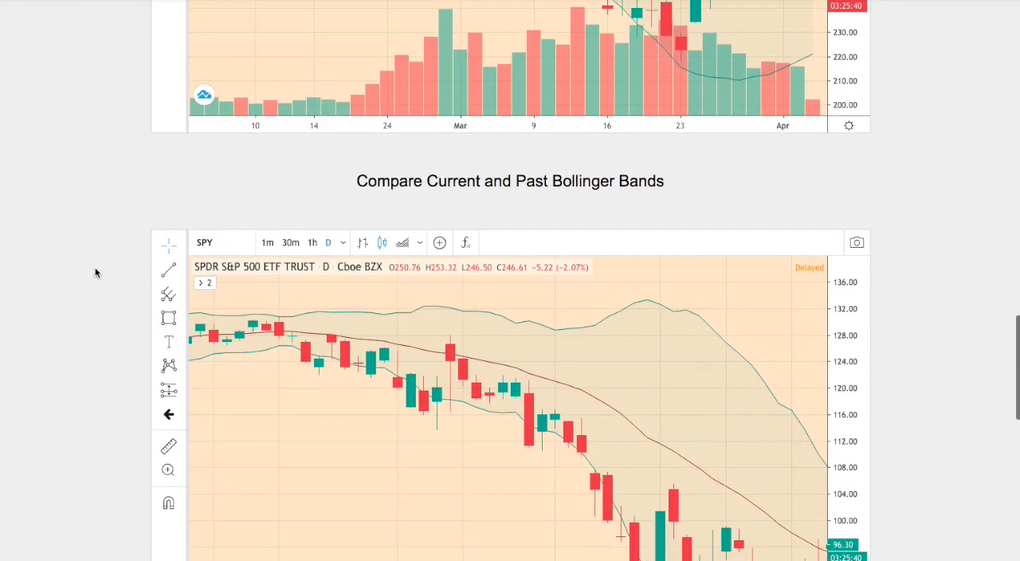
pyautogui.scroll(-3)
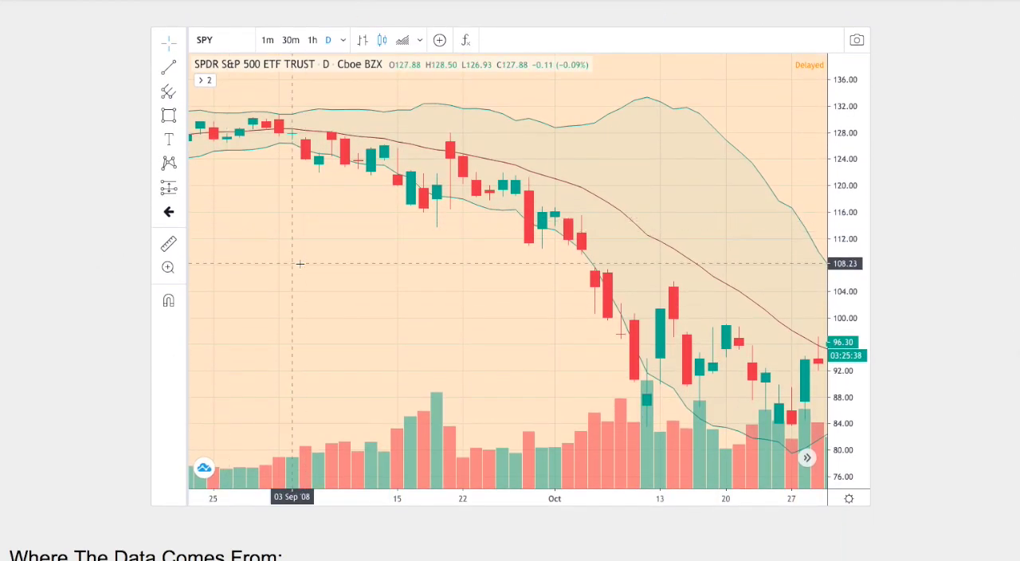
pyautogui.moveTo(277, 246)
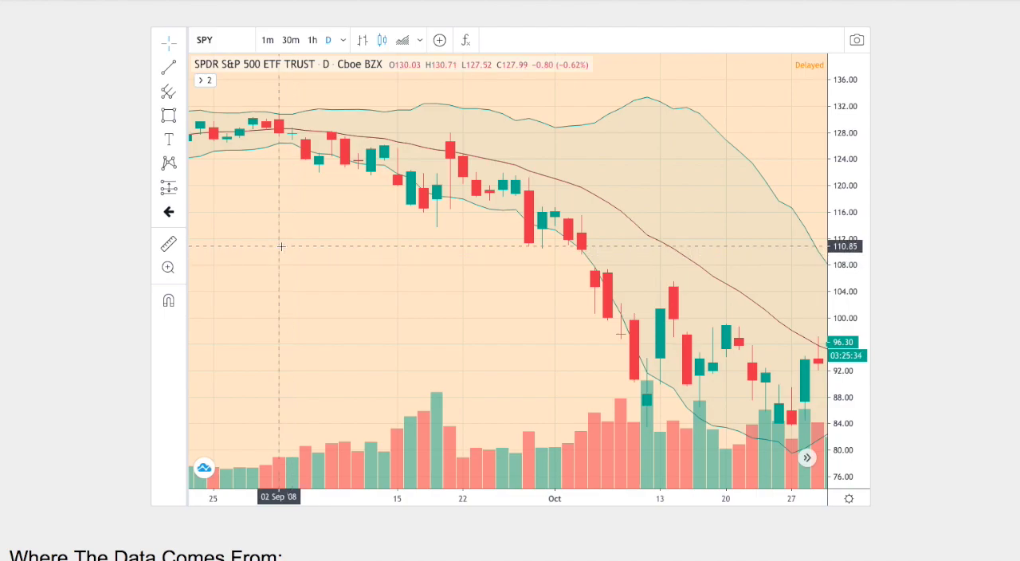
pyautogui.moveTo(749, 191)
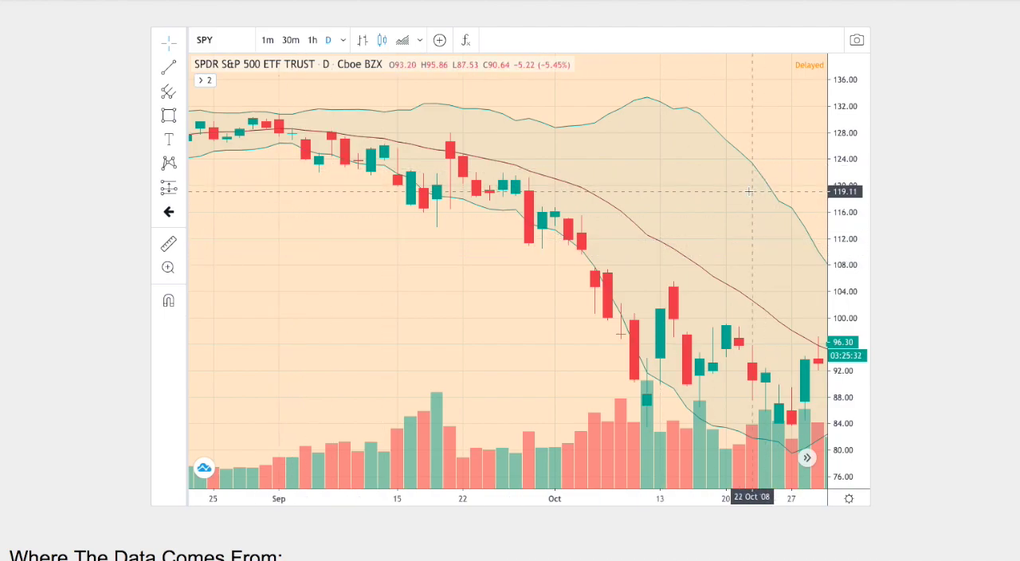
pyautogui.scroll(-3)
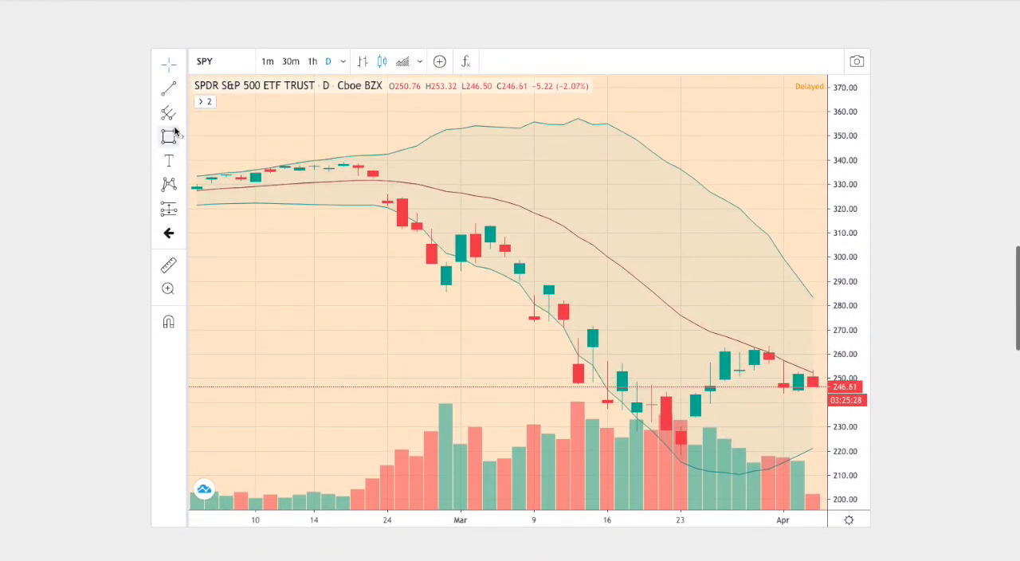
pyautogui.click(169, 87)
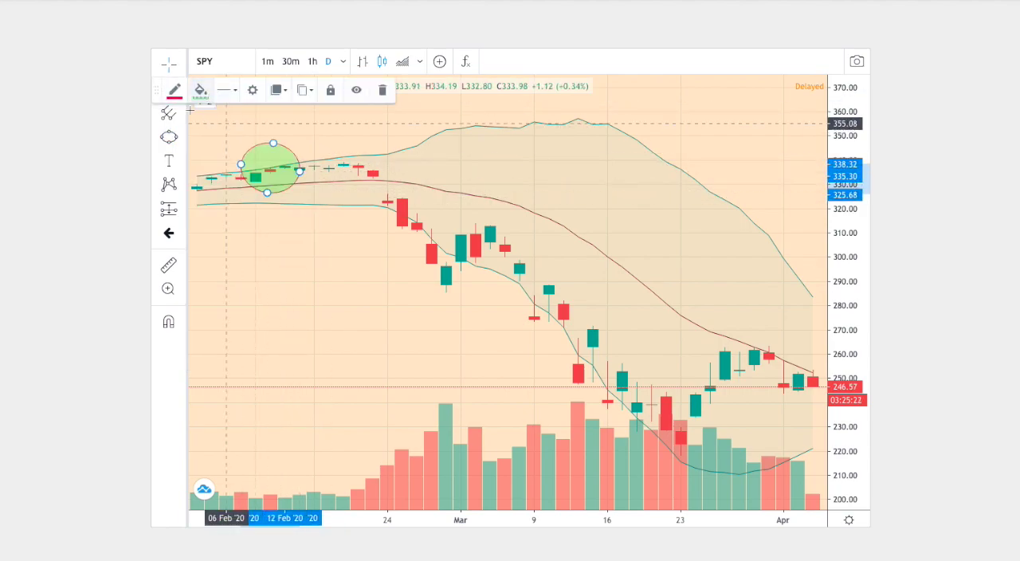
# Draw a falling Parallel Channel along the decline and circle another area with an ellipse.
pyautogui.click(174, 89)
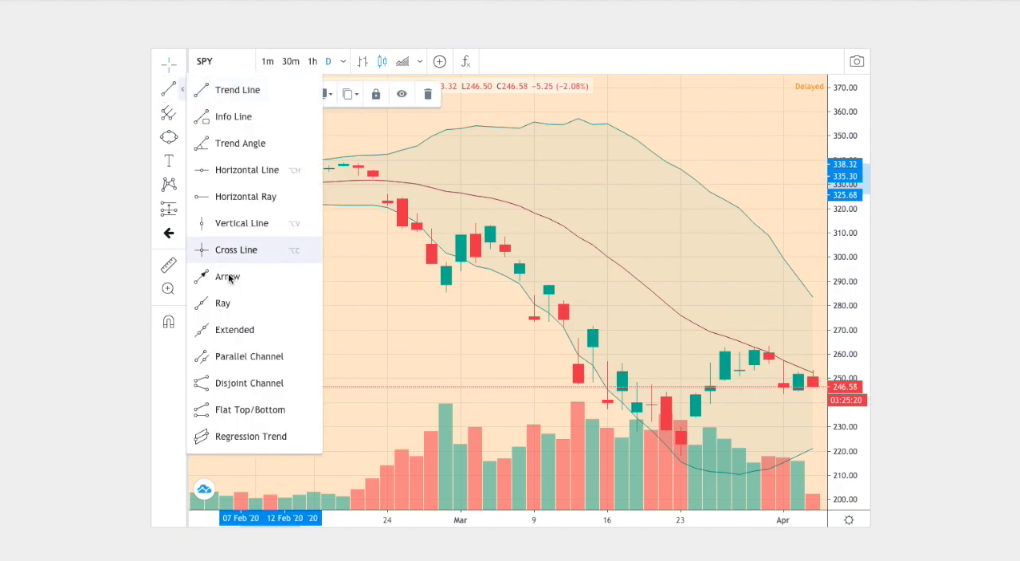
pyautogui.click(226, 277)
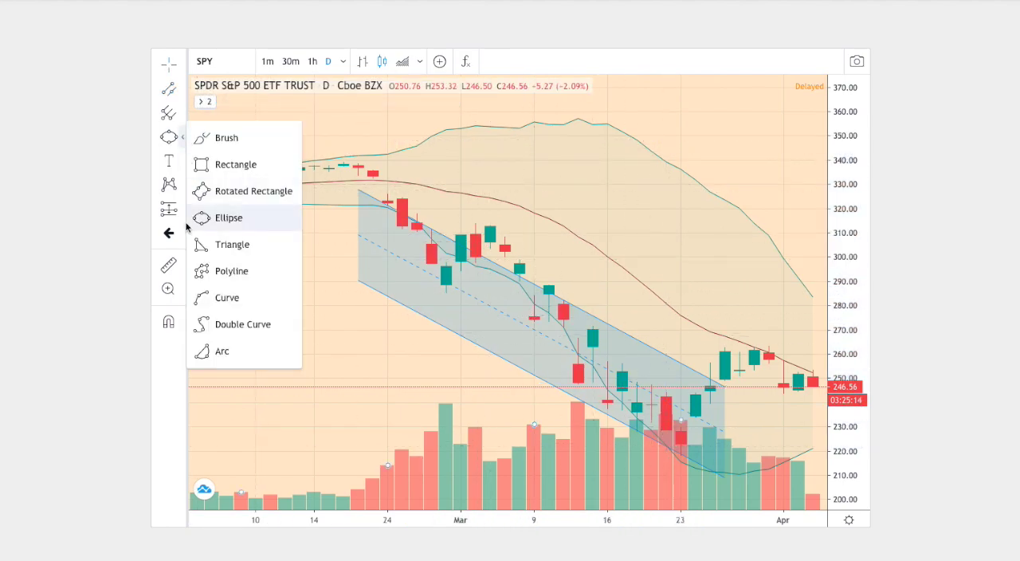
pyautogui.click(228, 217)
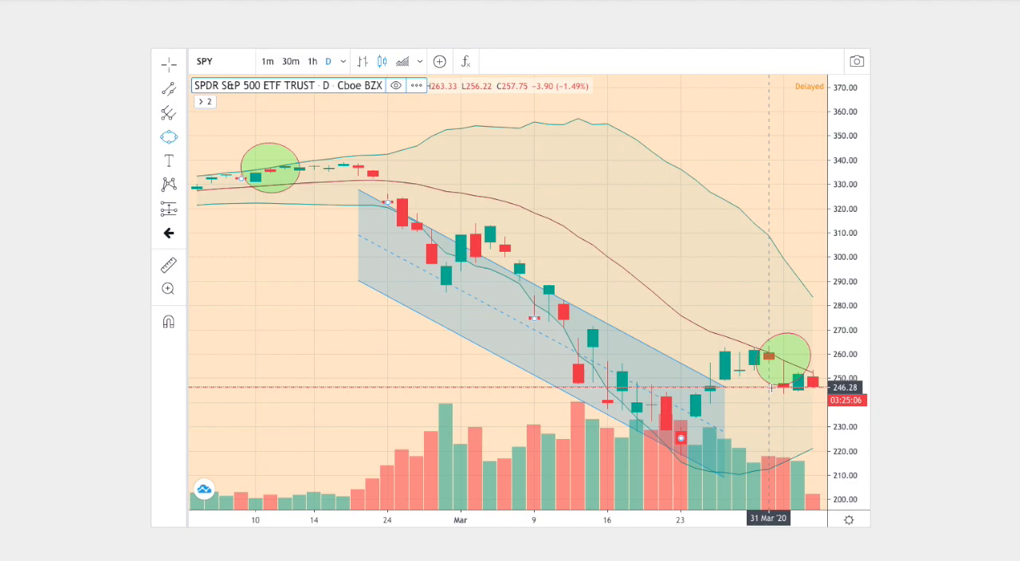
pyautogui.click(784, 354)
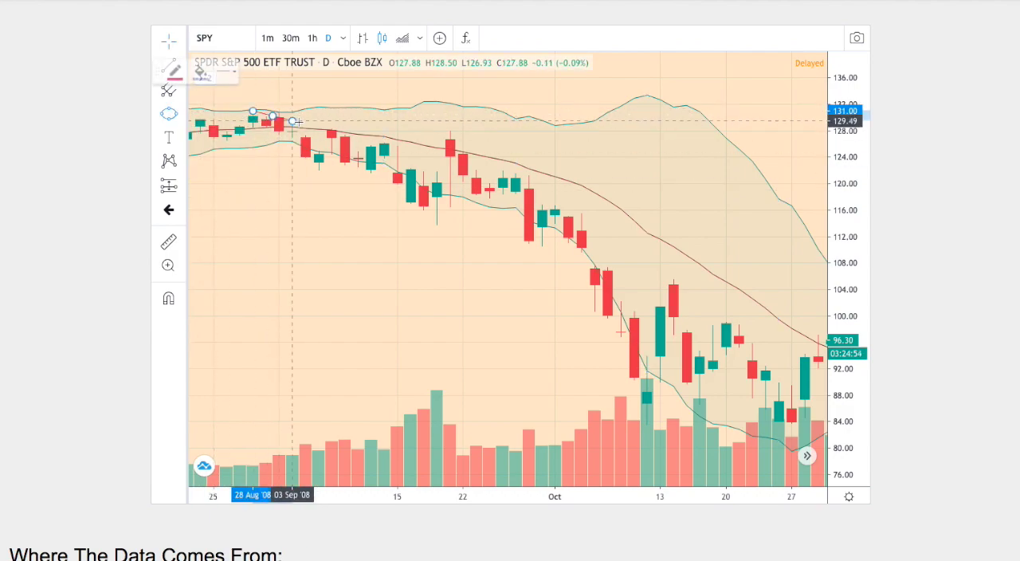
# On the 2008 chart, circle late August, draw a September–October channel, circle late October.
pyautogui.click(226, 69)
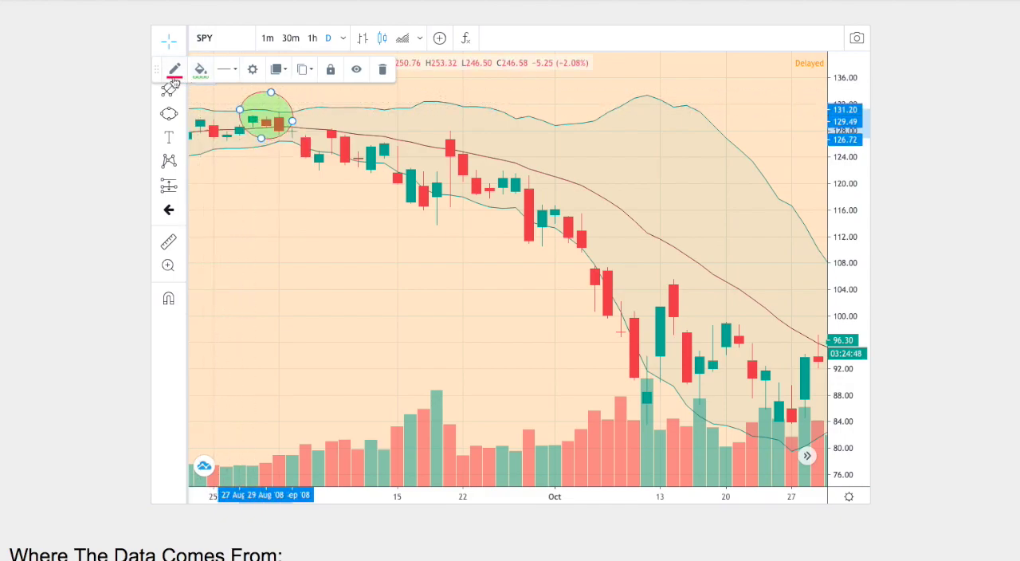
pyautogui.click(173, 68)
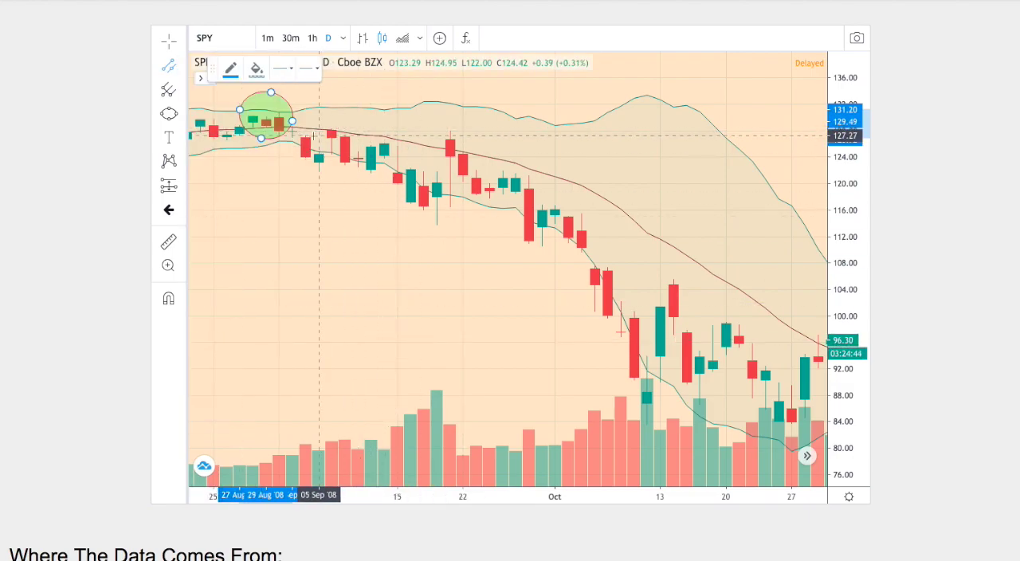
pyautogui.moveTo(317, 135); pyautogui.dragTo(751, 358)
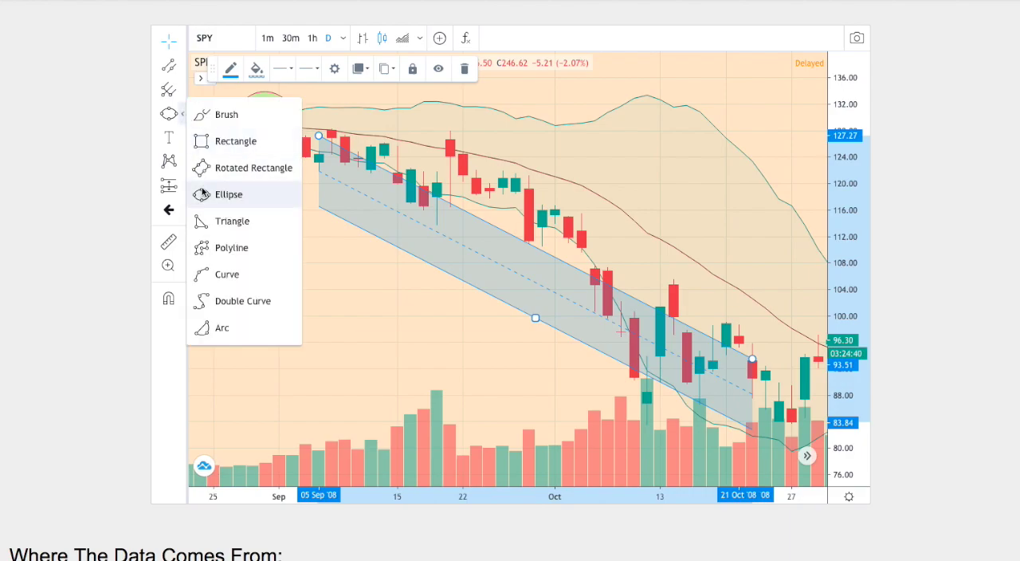
pyautogui.click(229, 194)
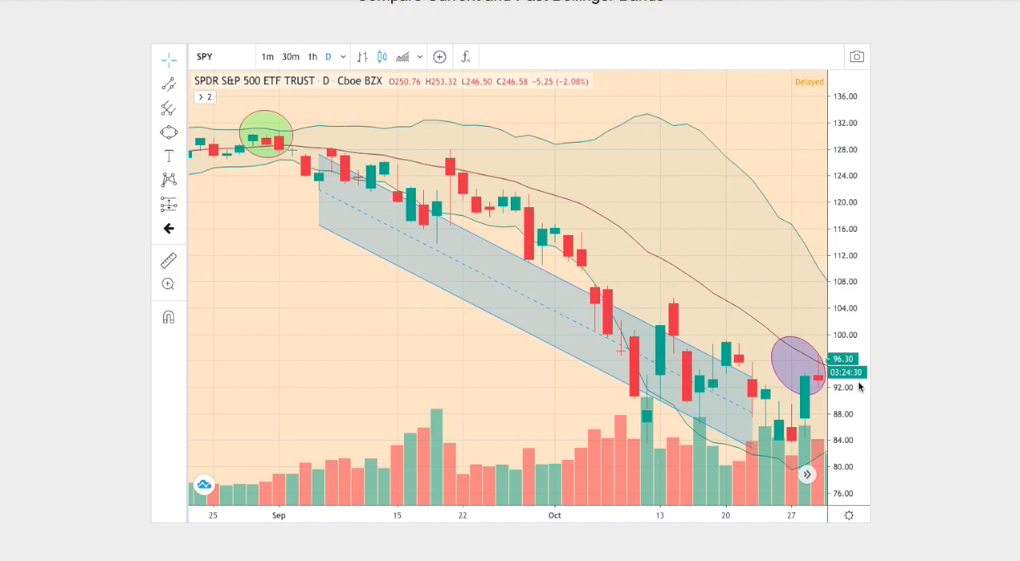
pyautogui.scroll(3)
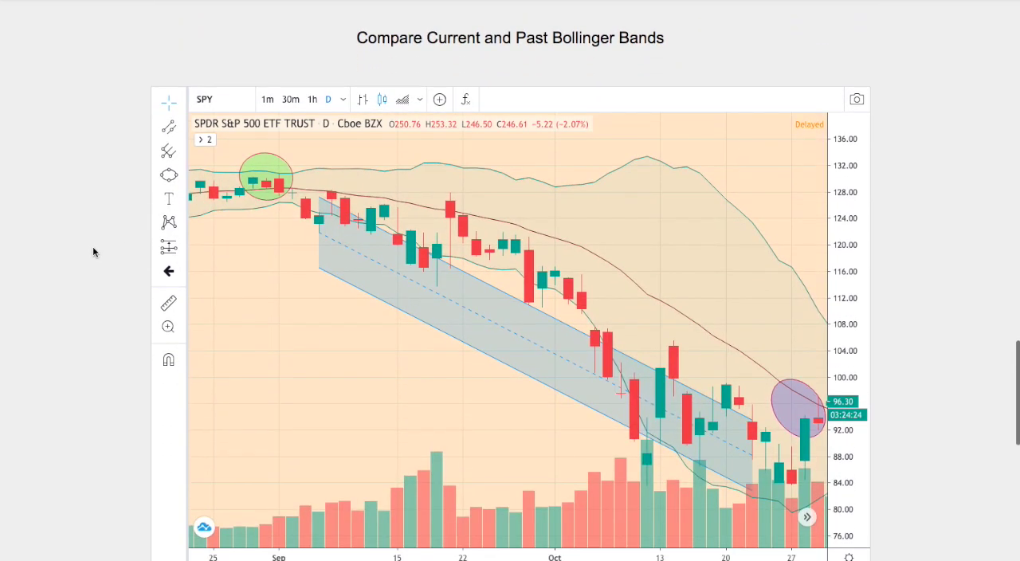
pyautogui.scroll(-3)
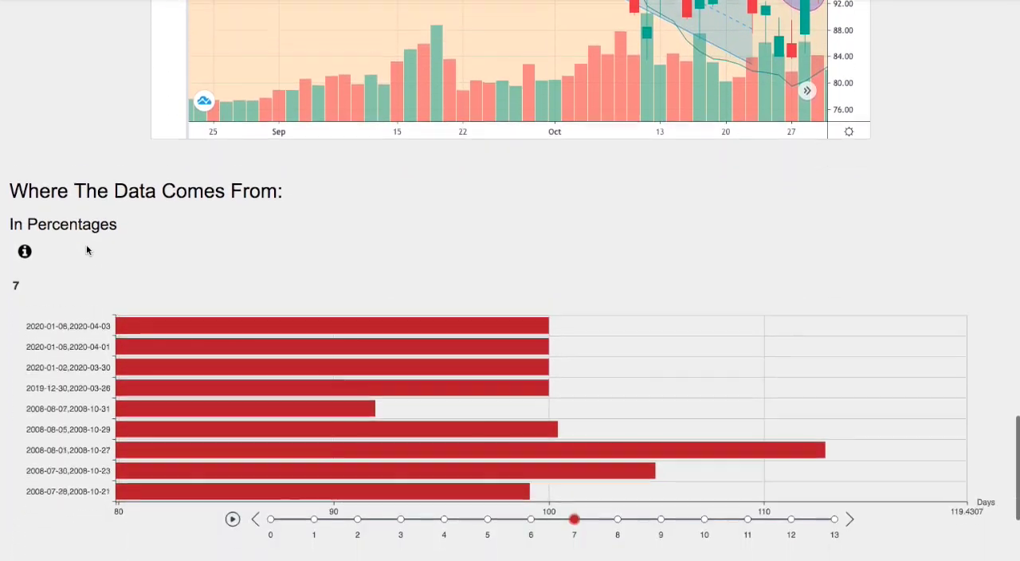
# Scroll down the forecast page to the 2008 vs 2020 Technical Performance table.
pyautogui.scroll(-3)
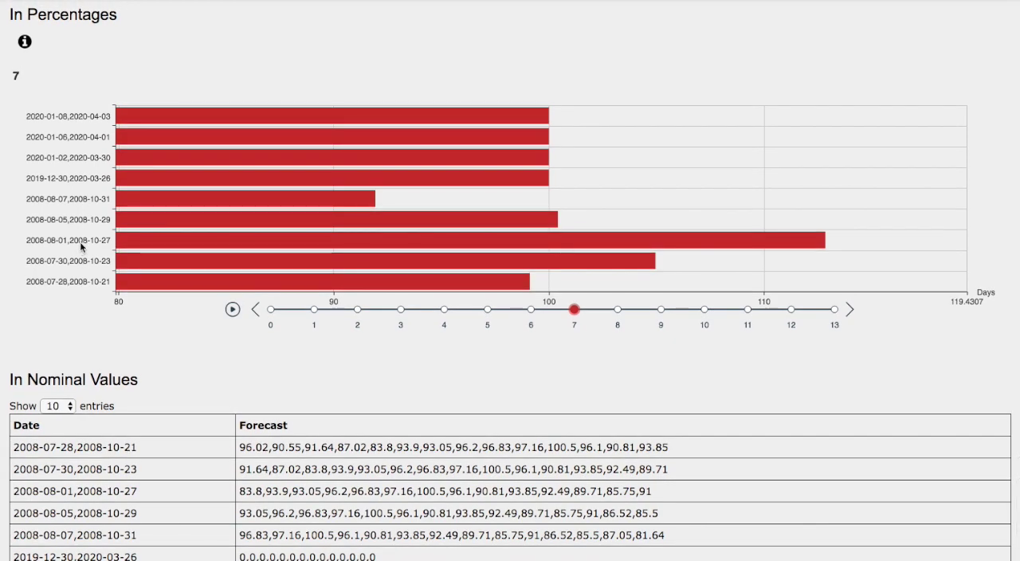
pyautogui.moveTo(58, 269)
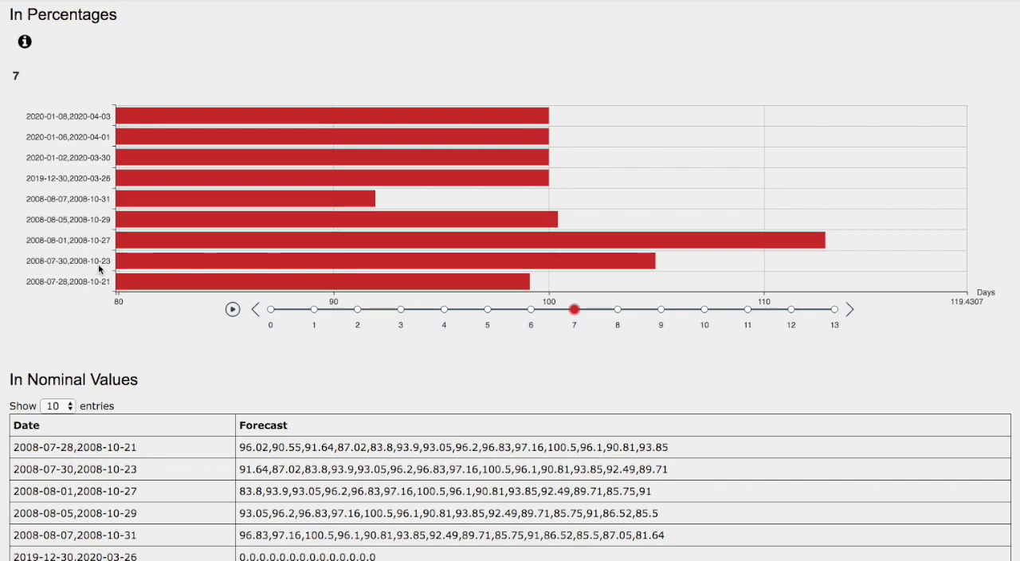
pyautogui.moveTo(663, 277)
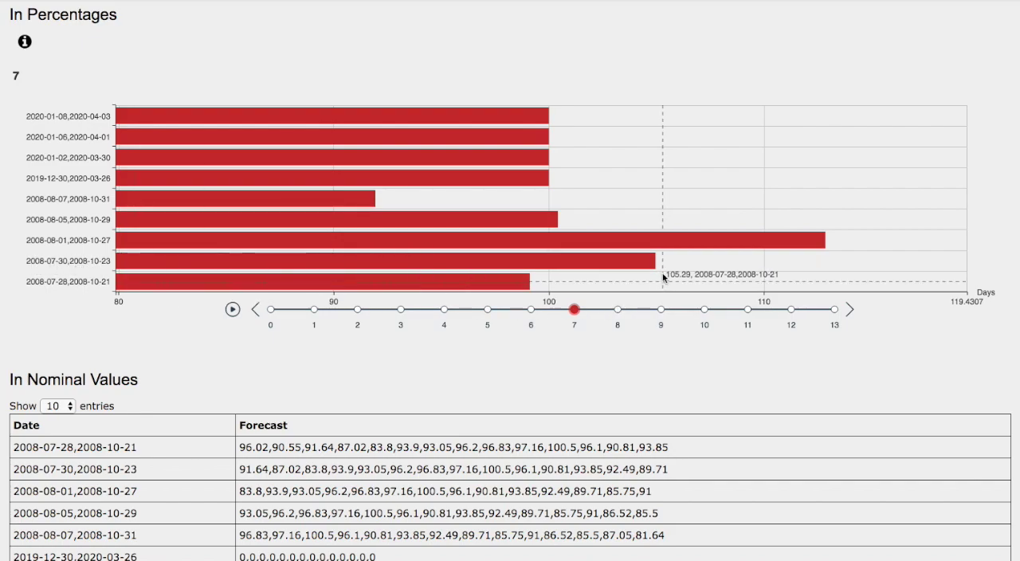
pyautogui.moveTo(655, 273)
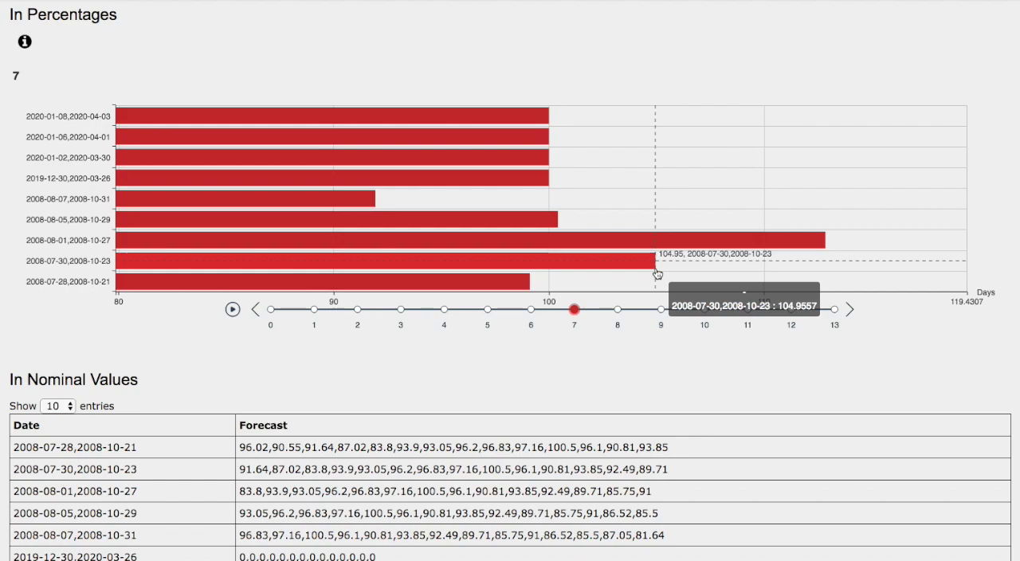
pyautogui.moveTo(573, 240)
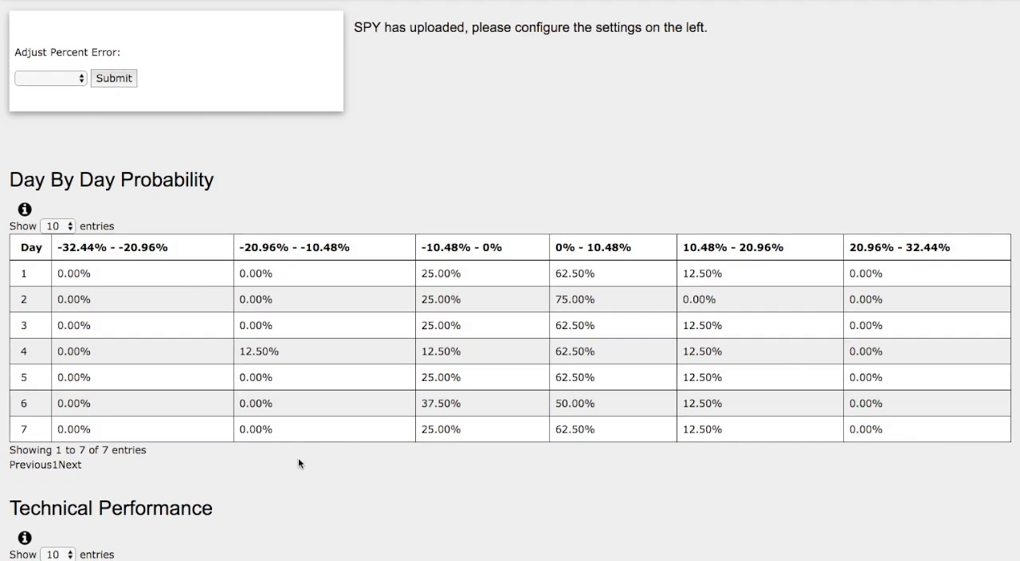
pyautogui.scroll(-3)
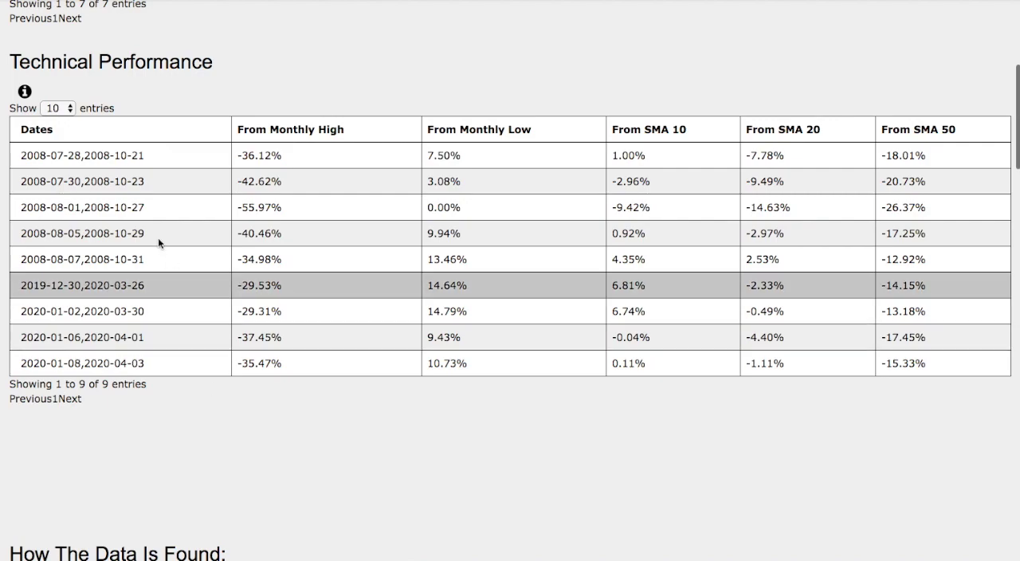
pyautogui.moveTo(189, 363)
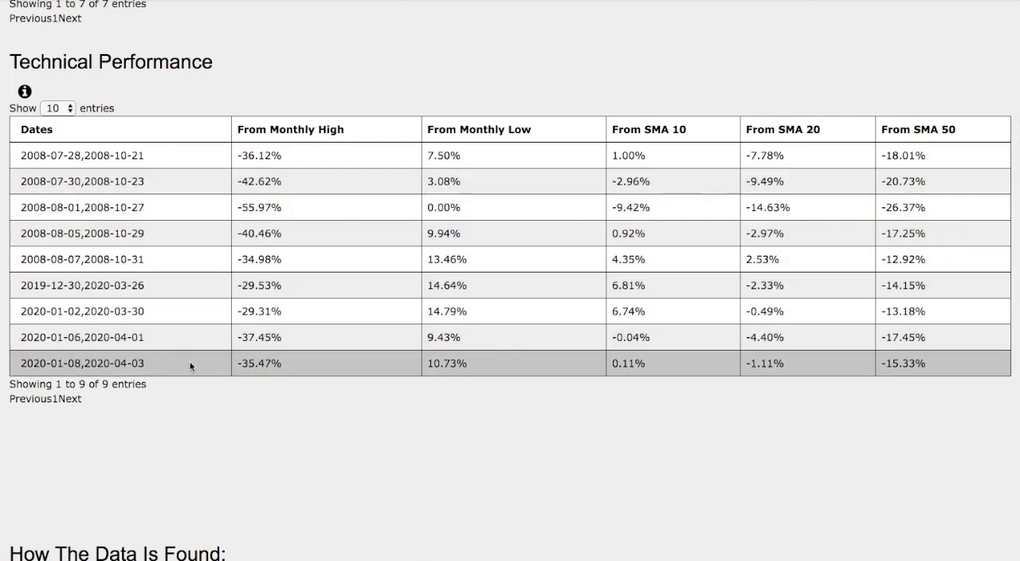
pyautogui.moveTo(324, 366)
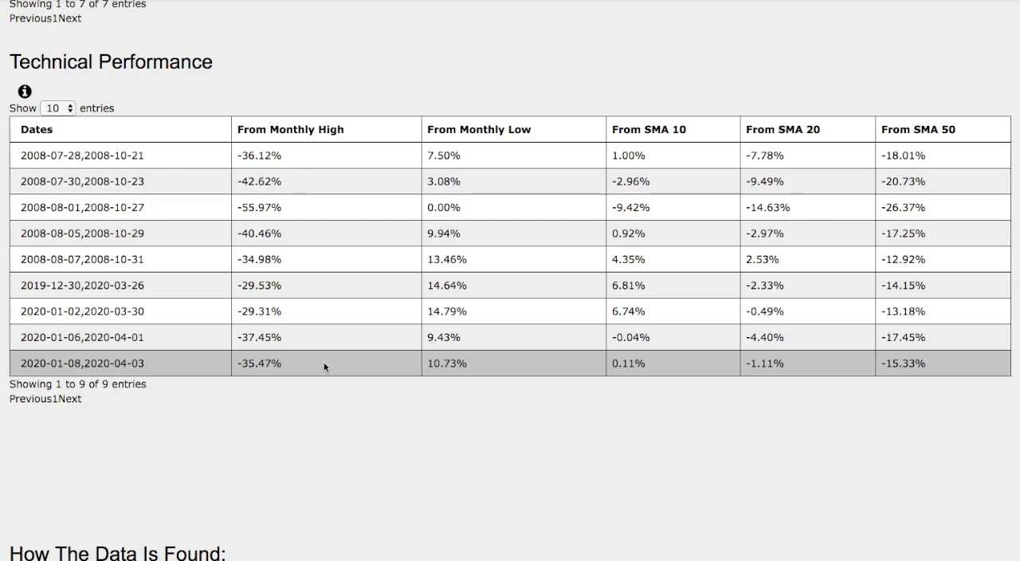
pyautogui.moveTo(452, 364)
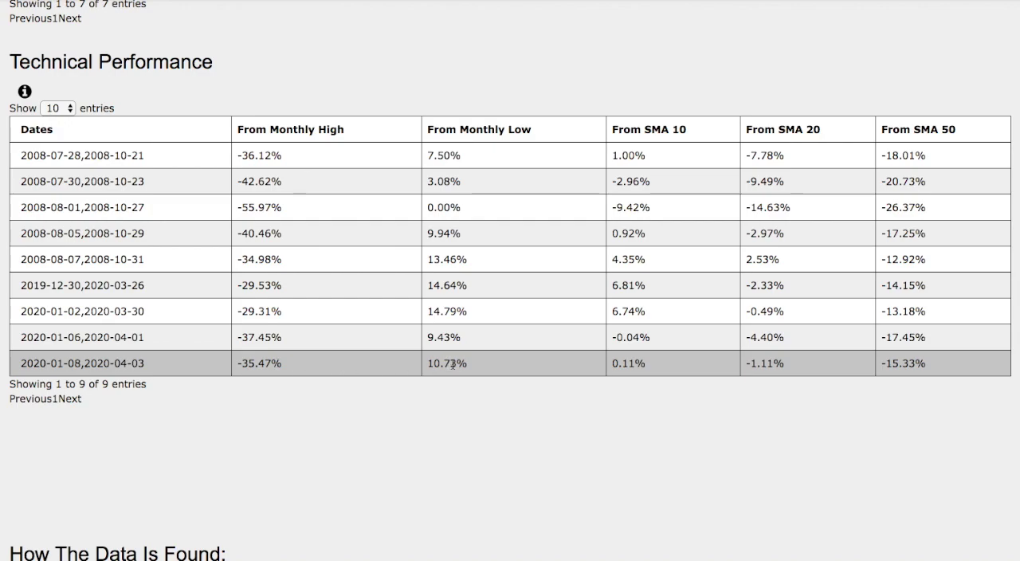
pyautogui.moveTo(644, 364)
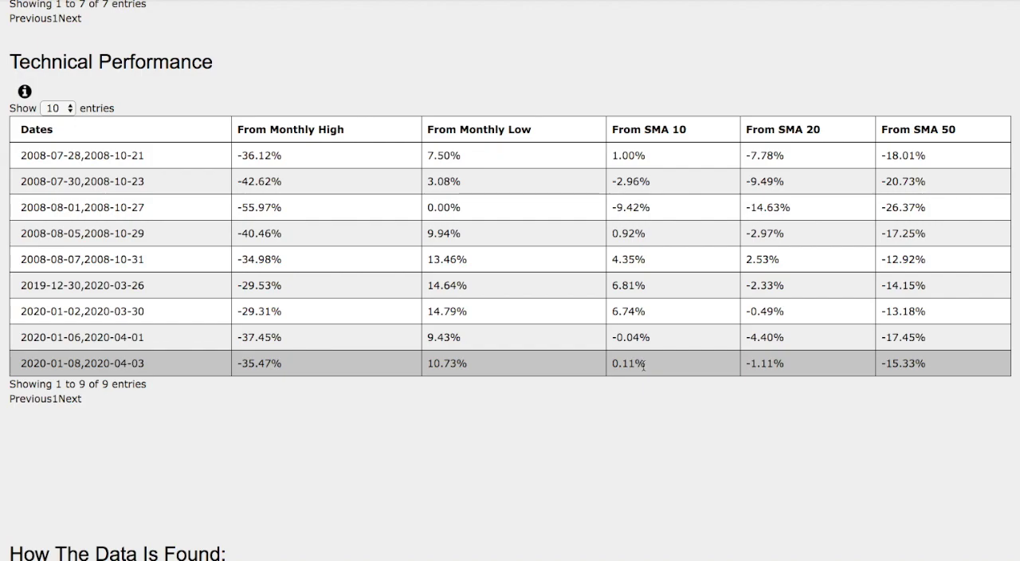
pyautogui.moveTo(770, 366)
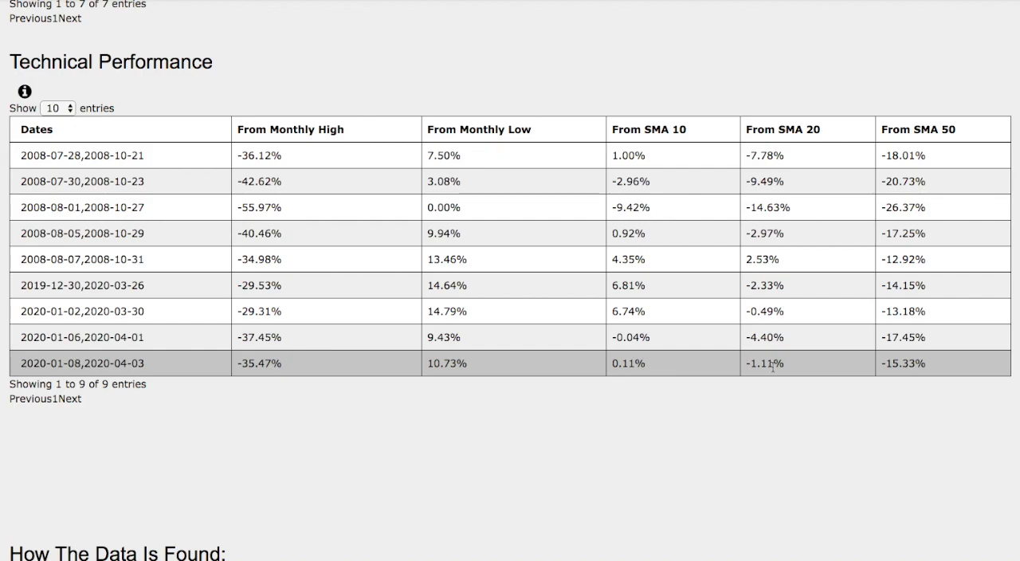
pyautogui.moveTo(787, 367)
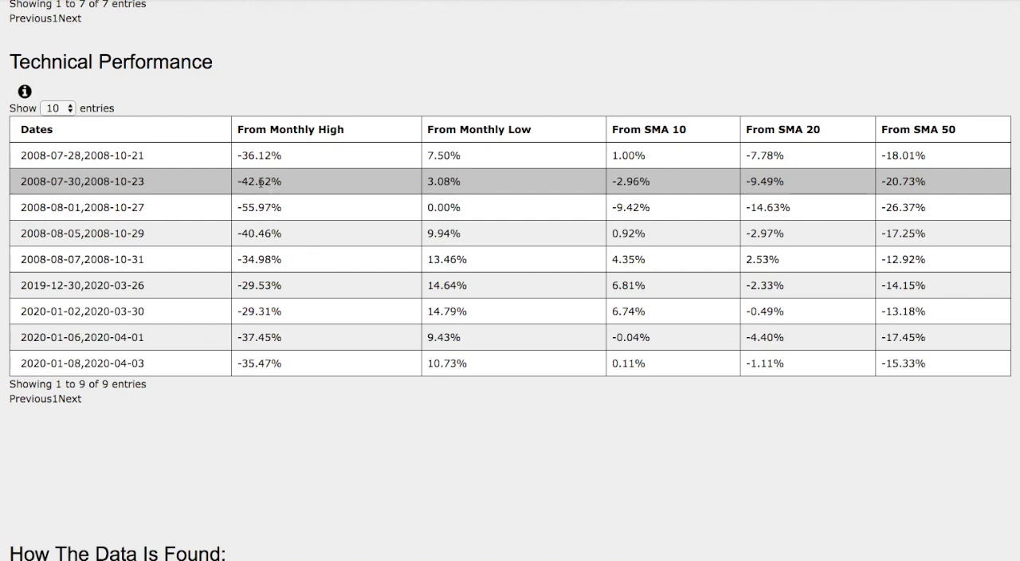
pyautogui.moveTo(473, 185)
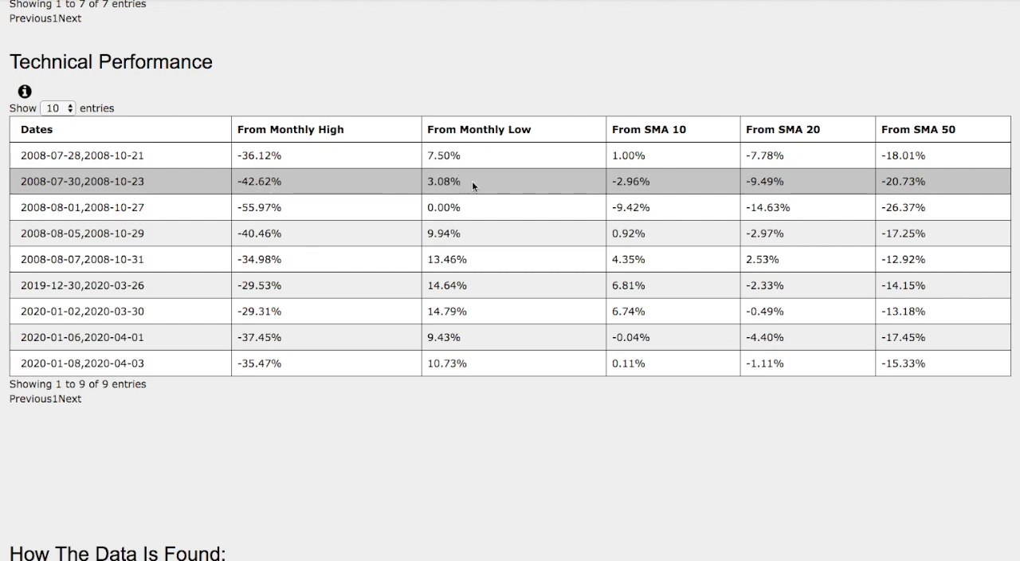
pyautogui.moveTo(671, 189)
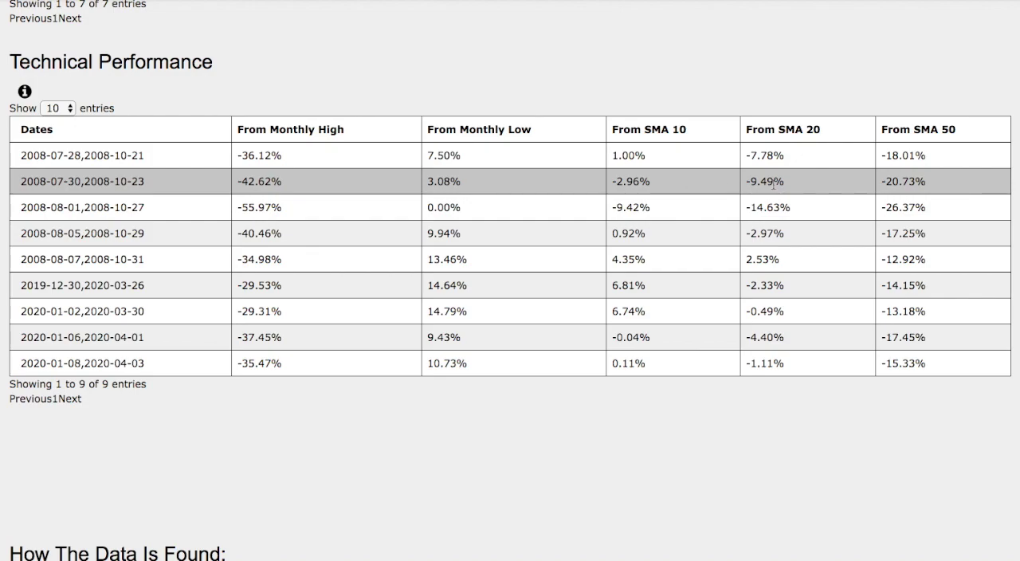
pyautogui.moveTo(785, 181)
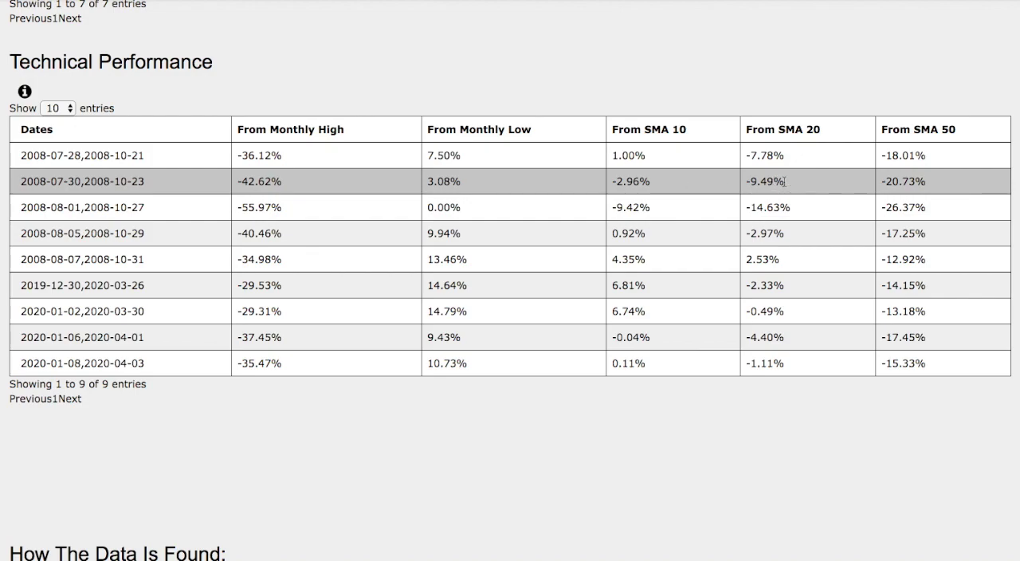
pyautogui.moveTo(908, 181)
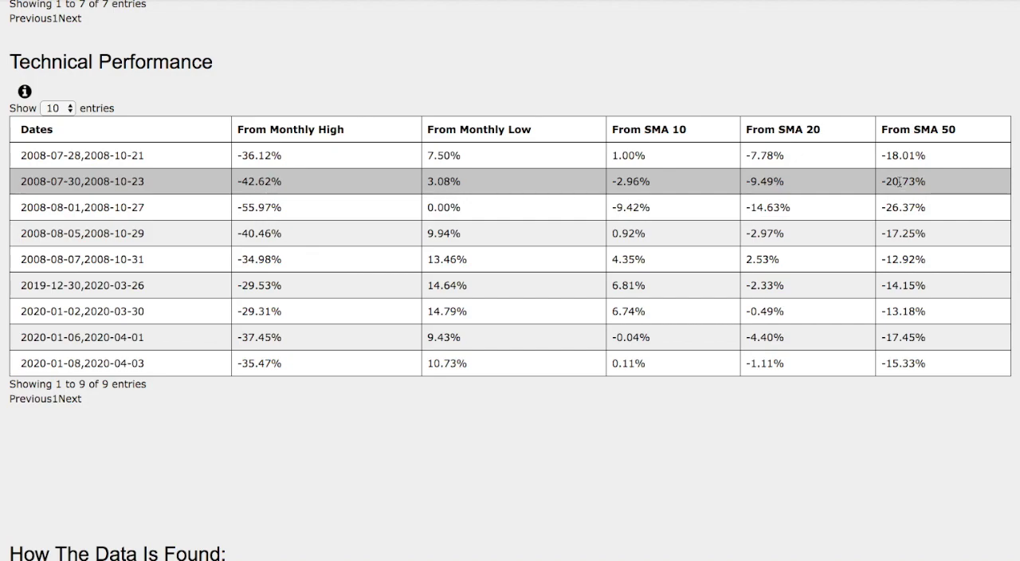
pyautogui.moveTo(70, 180)
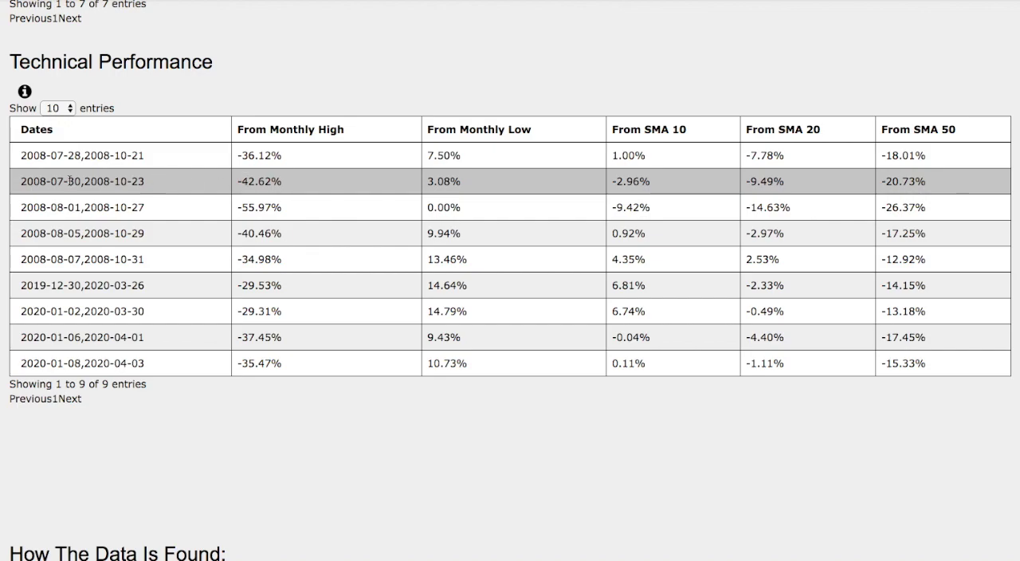
pyautogui.moveTo(183, 192)
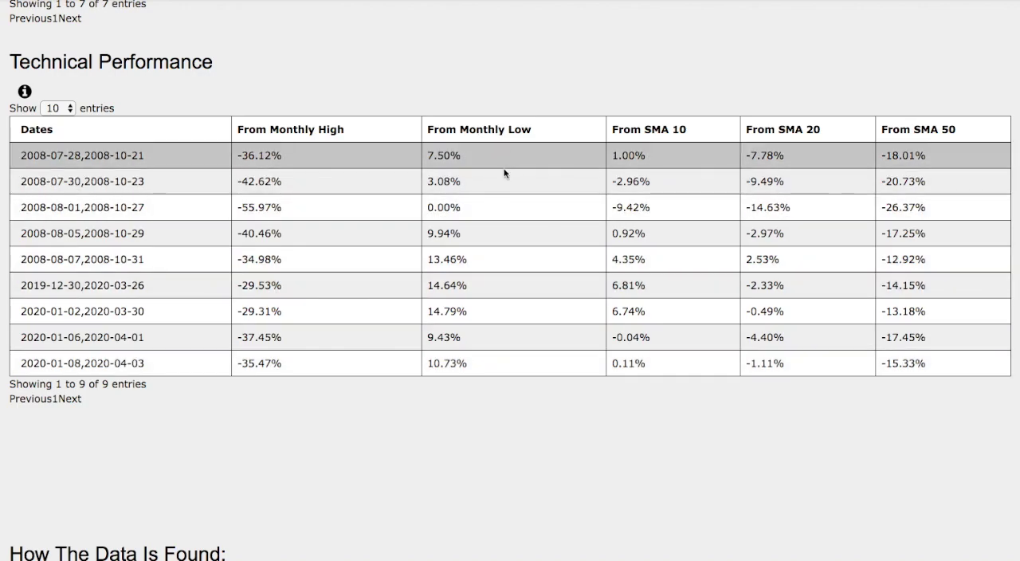
pyautogui.moveTo(478, 181)
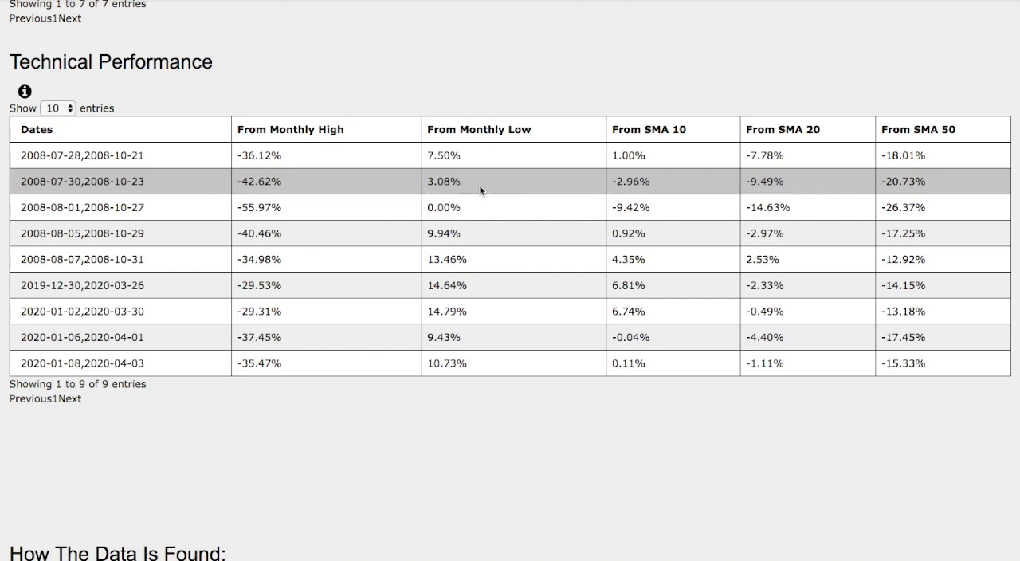
pyautogui.moveTo(479, 207)
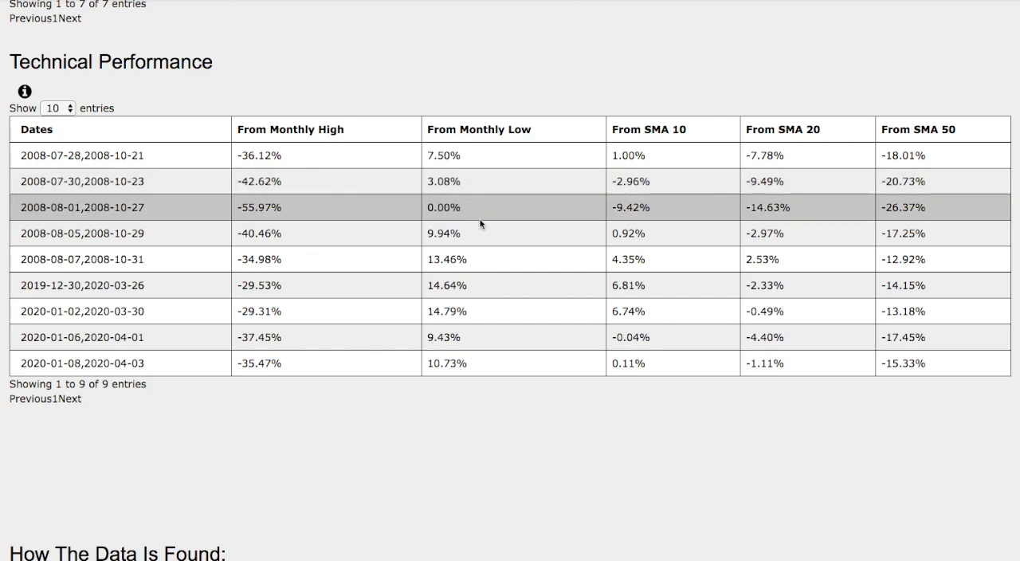
# Click a row in the Technical Performance table.
pyautogui.click(447, 363)
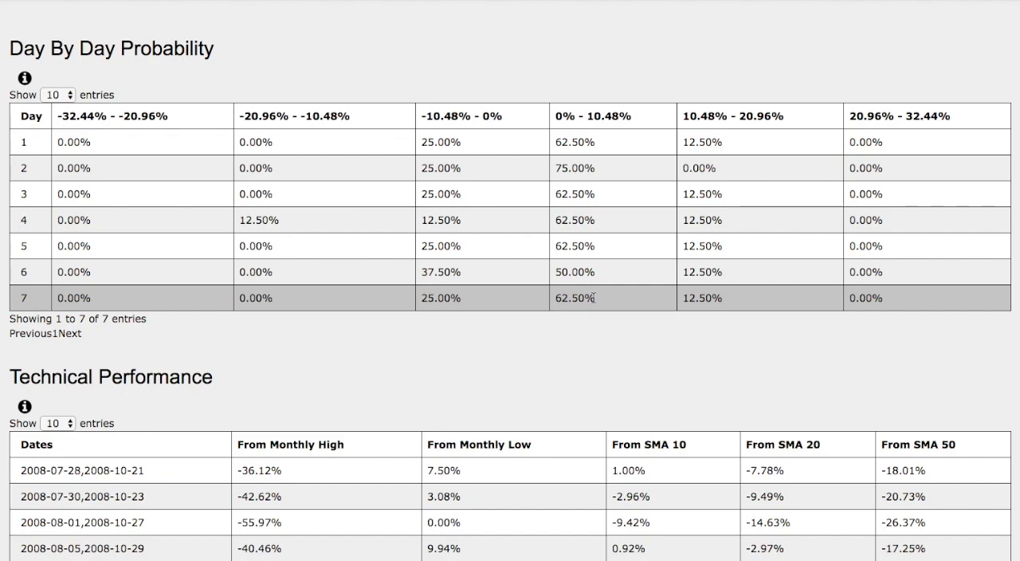
# Scroll down until all nine Technical Performance rows are visible.
pyautogui.scroll(-3)
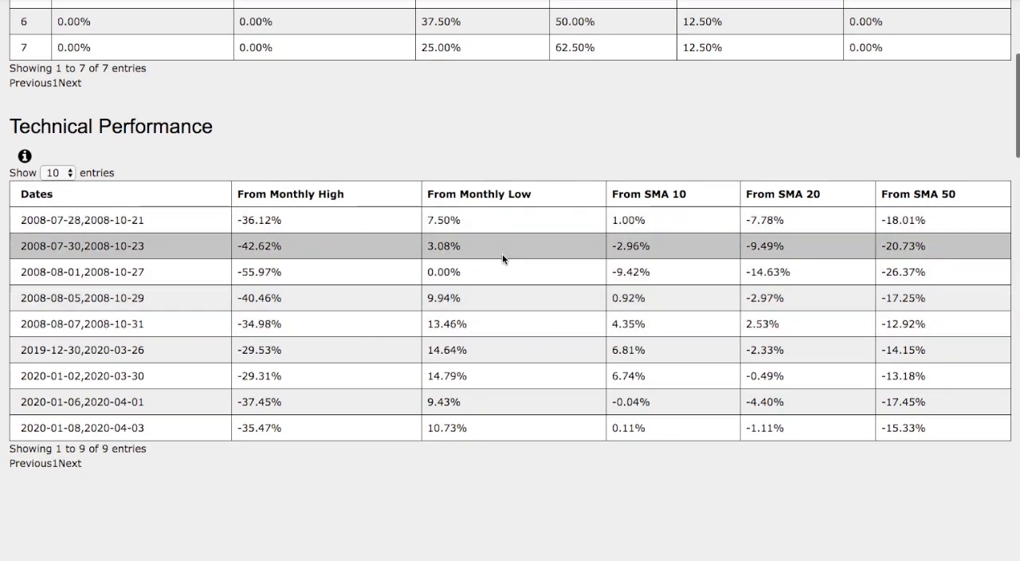
pyautogui.moveTo(482, 251)
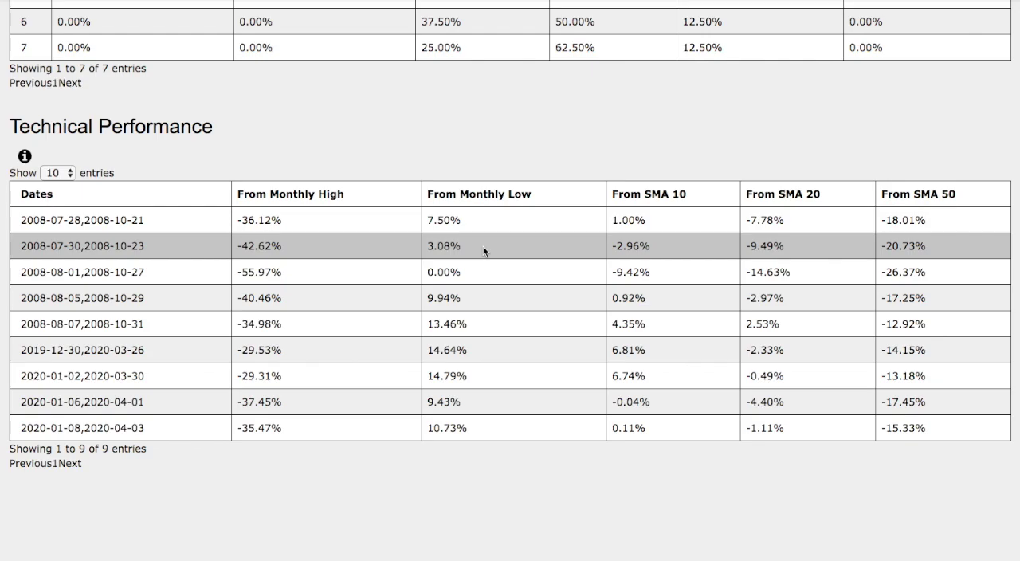
pyautogui.moveTo(450, 246)
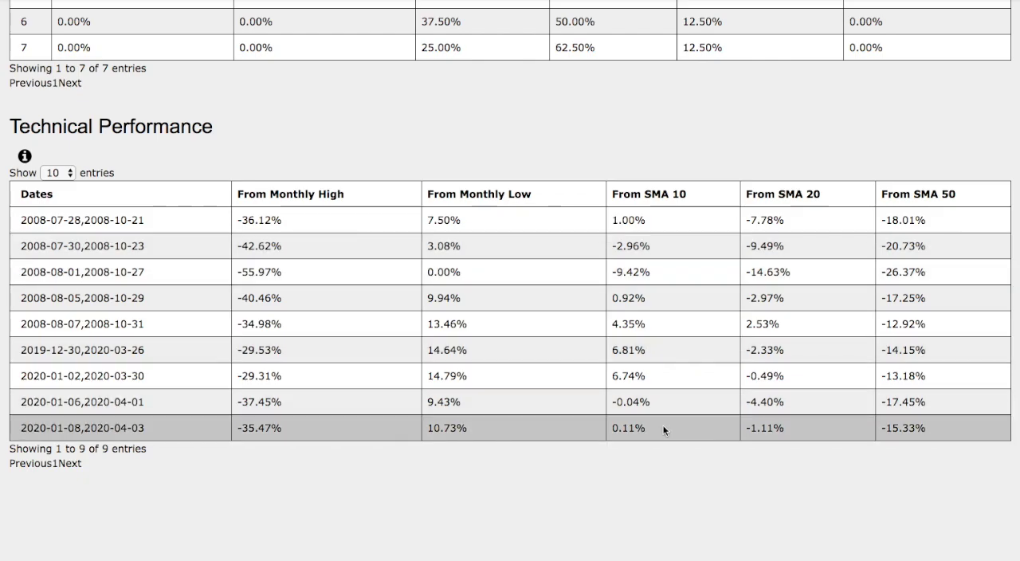
pyautogui.moveTo(785, 245)
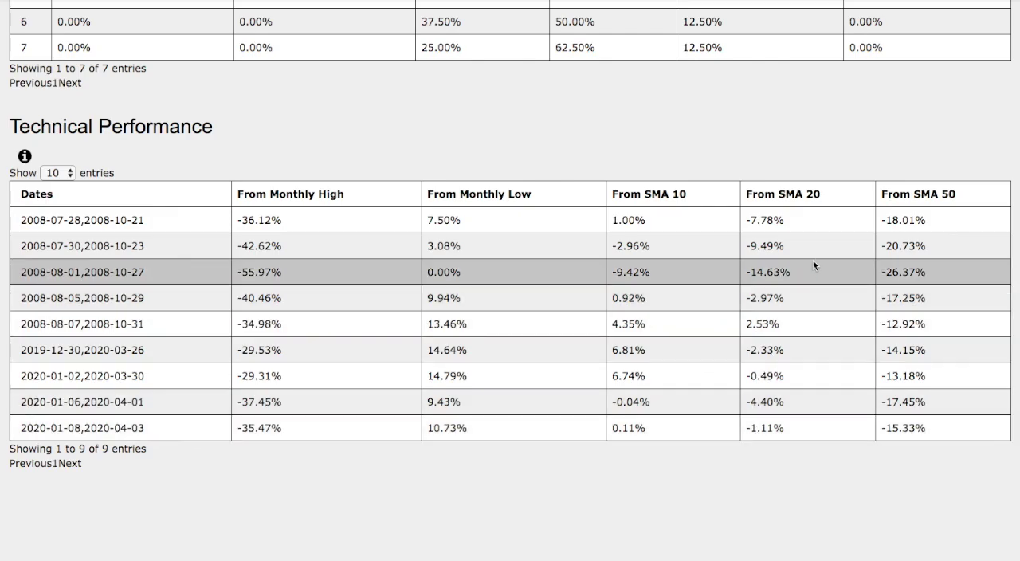
pyautogui.moveTo(360, 96)
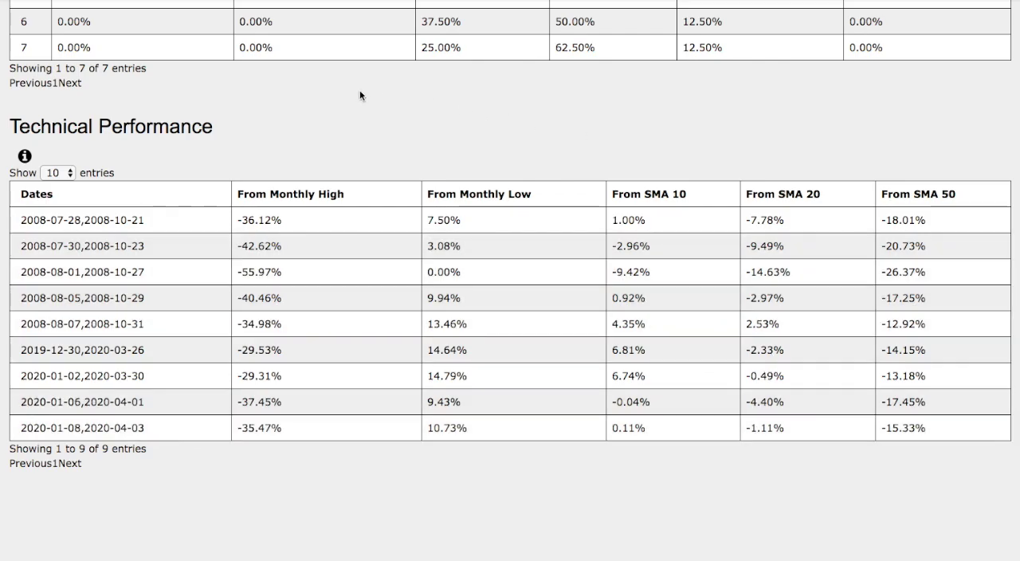
# Scroll past the Bollinger Band charts to the day-7 Where The Data Comes From chart.
pyautogui.scroll(-3)
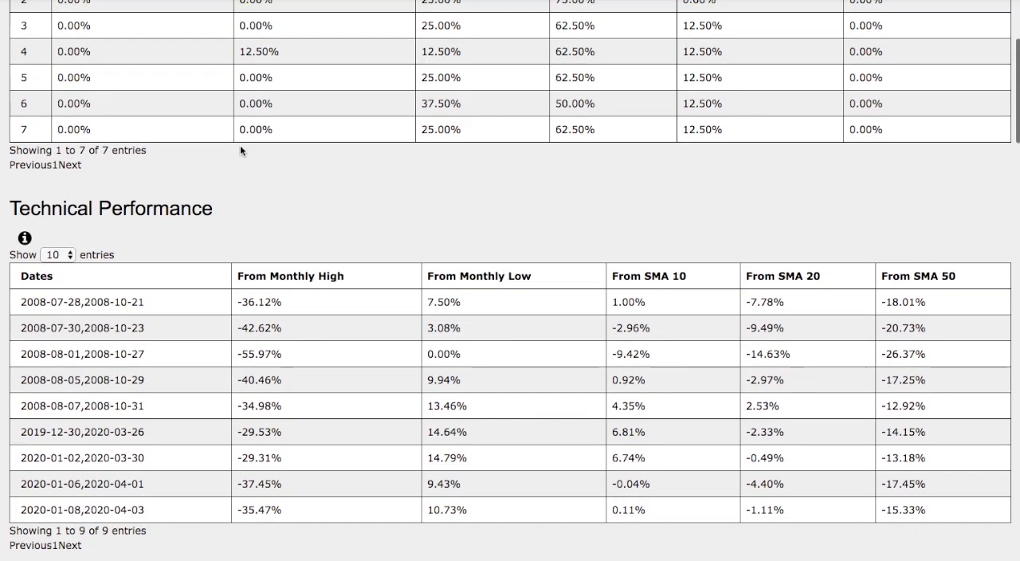
pyautogui.scroll(-3)
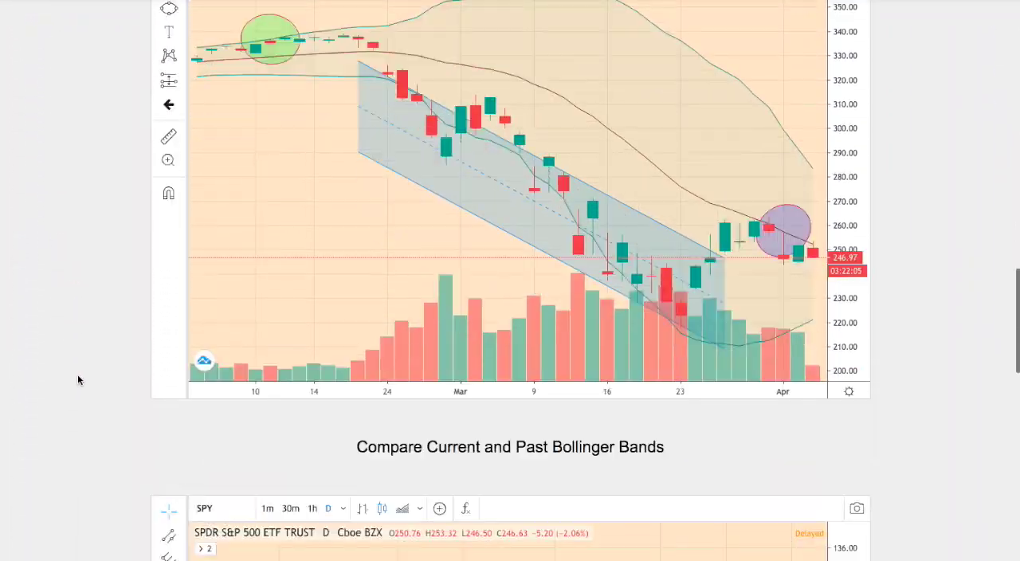
pyautogui.scroll(-3)
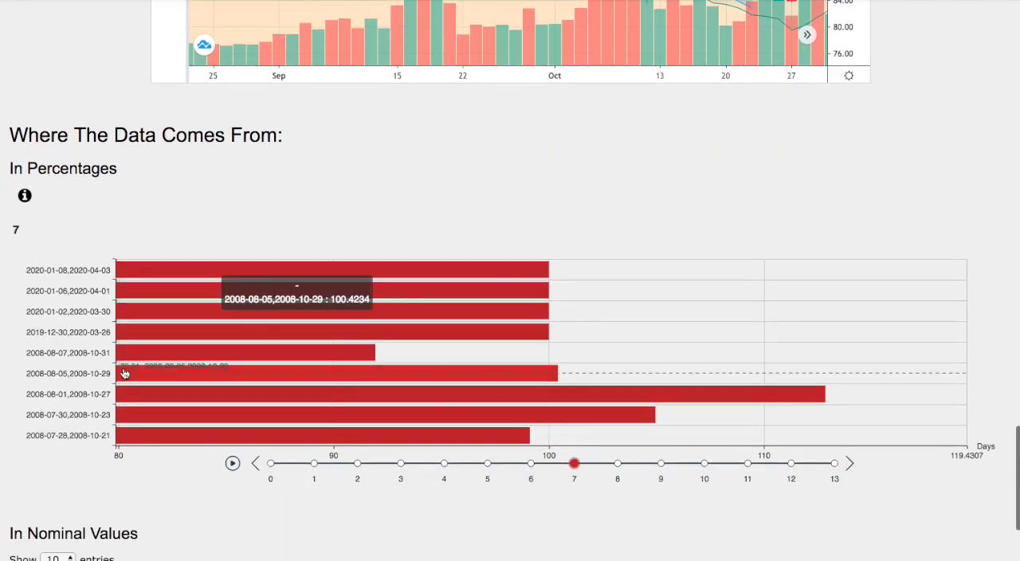
pyautogui.scroll(-3)
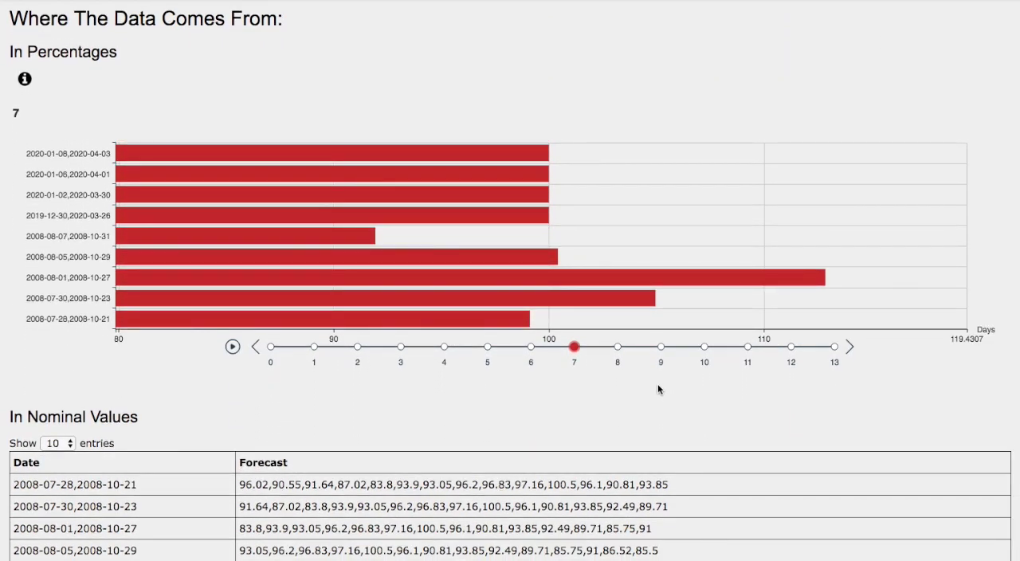